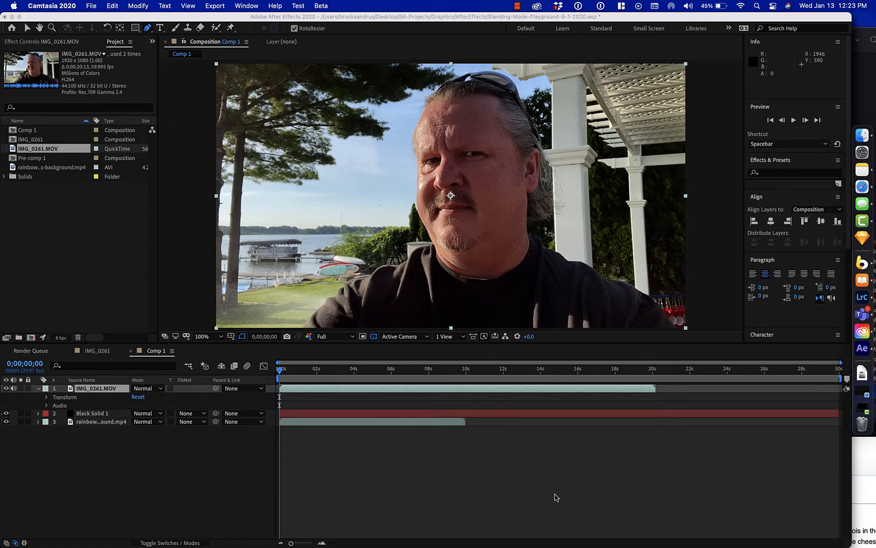
pyautogui.moveTo(328, 420)
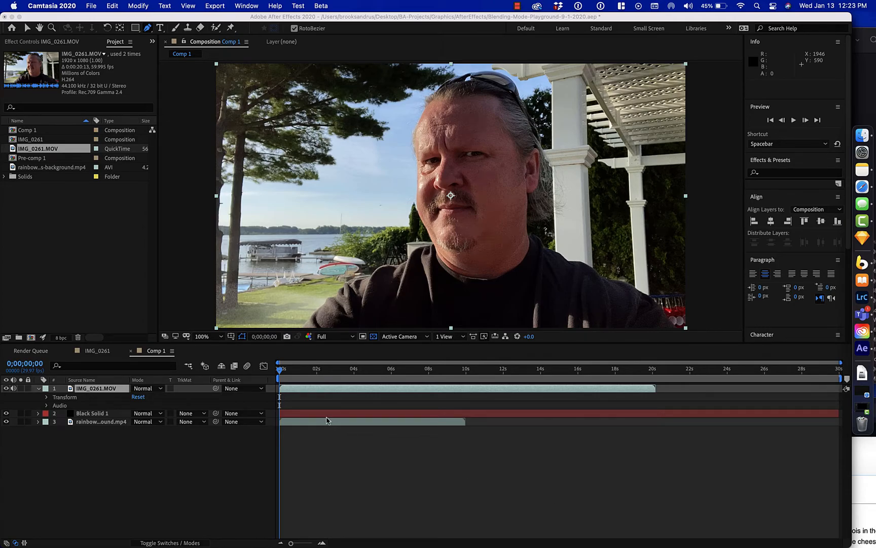
pyautogui.moveTo(392, 240)
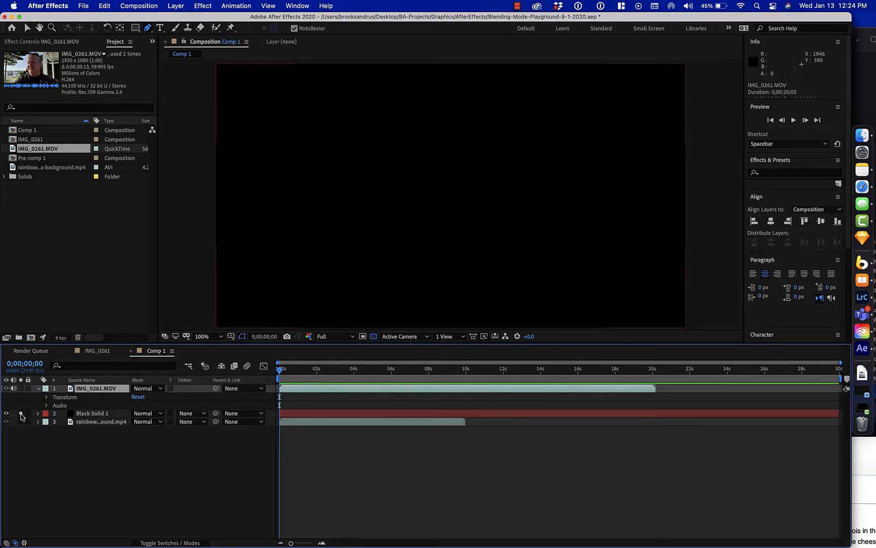
# - Show the IMG_0261.MOV footage layer and switch to the Pen Tool for mask drawing
pyautogui.click(6, 413)
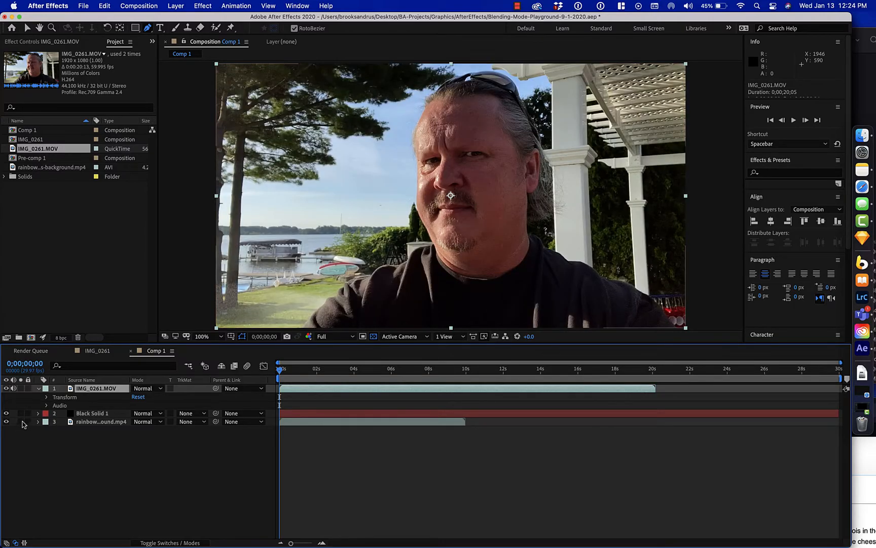
pyautogui.click(6, 421)
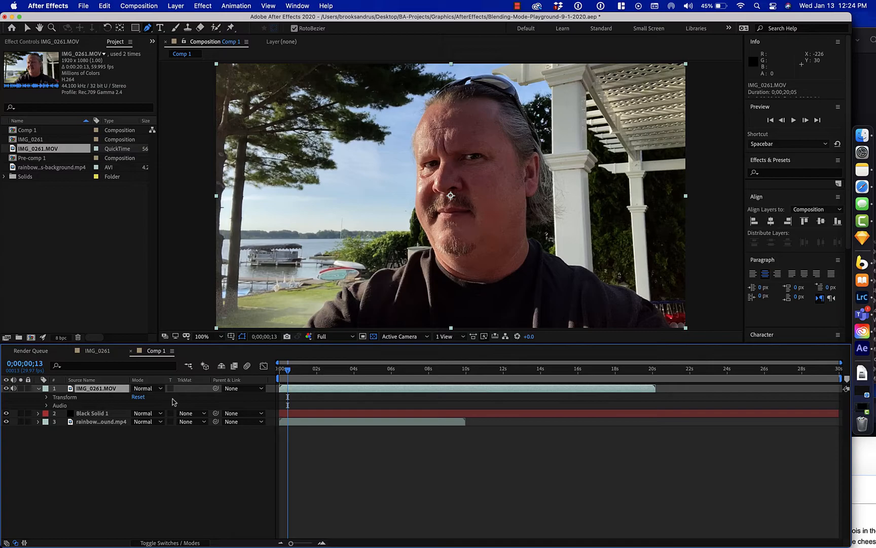
pyautogui.moveTo(233, 214)
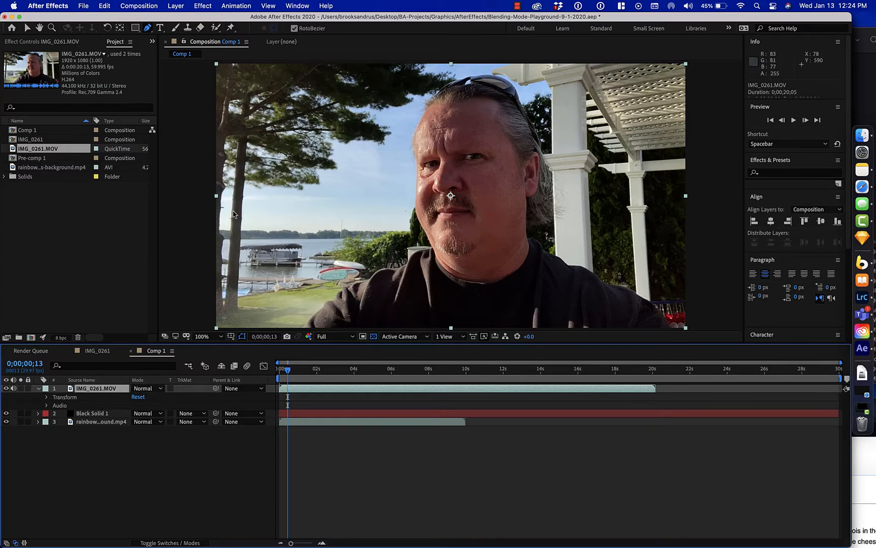
pyautogui.moveTo(147, 49)
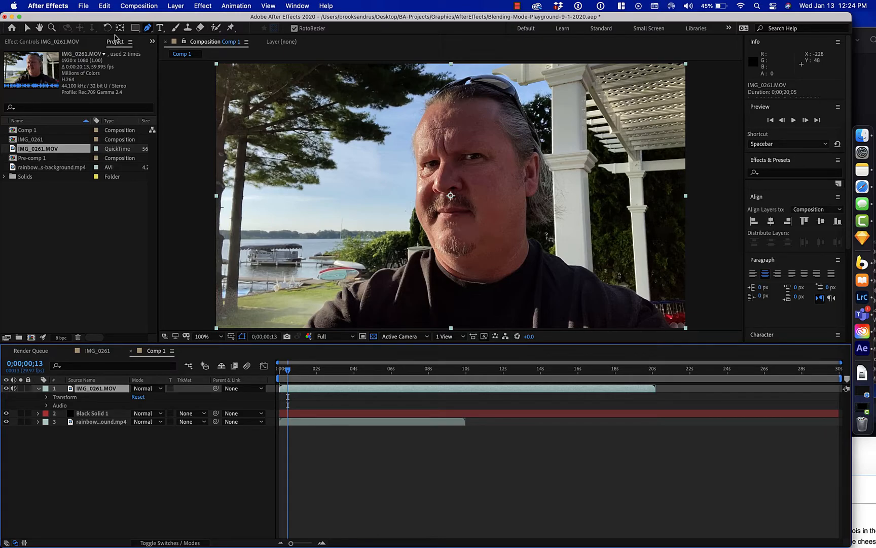
pyautogui.moveTo(147, 29)
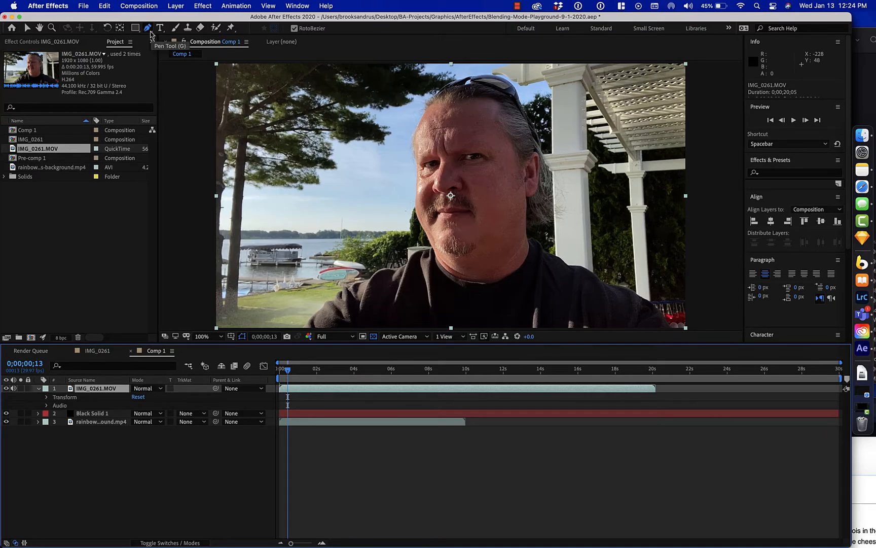
pyautogui.click(147, 28)
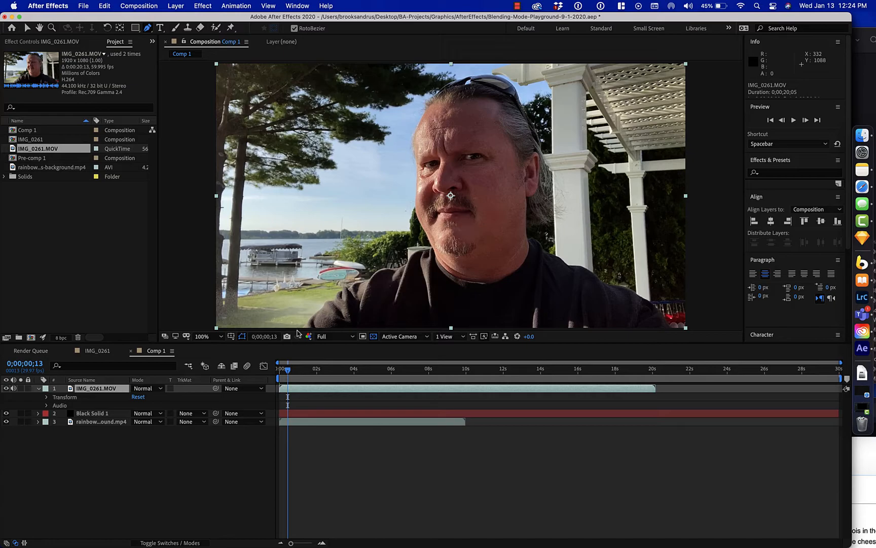
pyautogui.moveTo(298, 332)
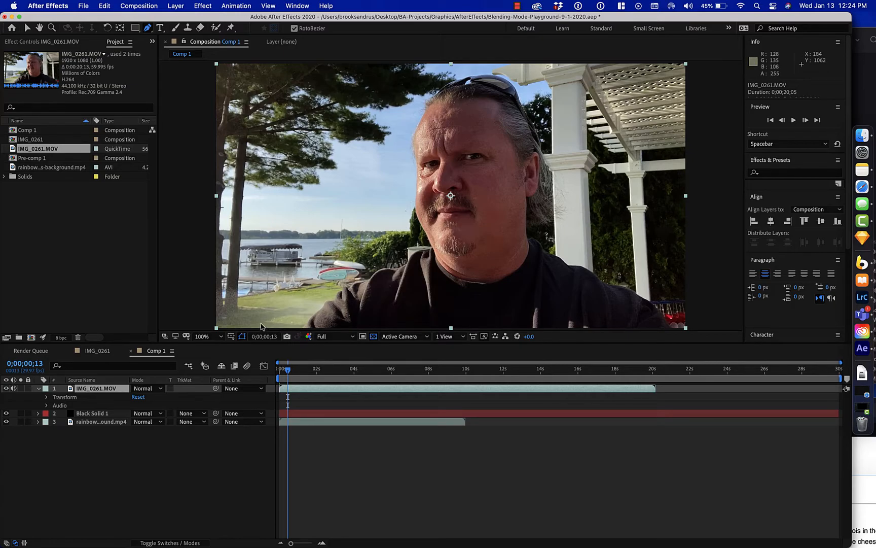
pyautogui.moveTo(299, 327)
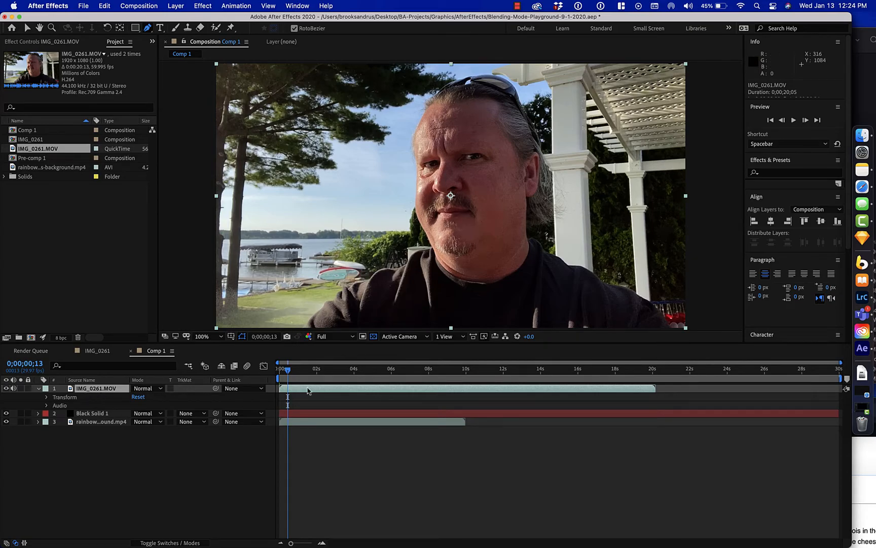
pyautogui.moveTo(300, 327)
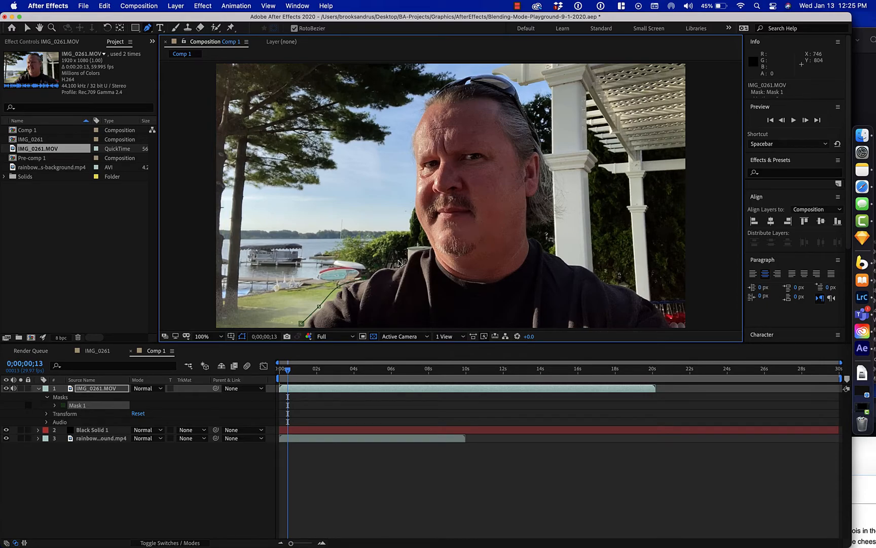
pyautogui.moveTo(403, 261)
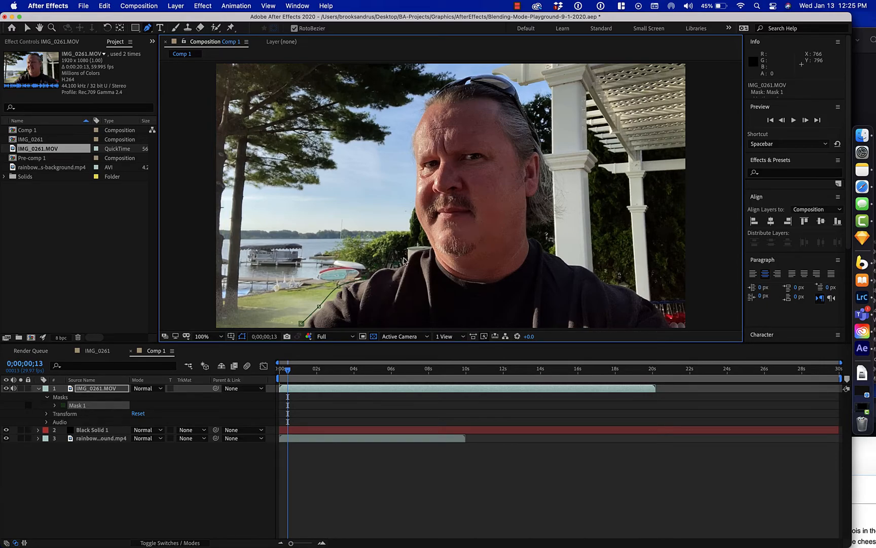
pyautogui.moveTo(425, 250)
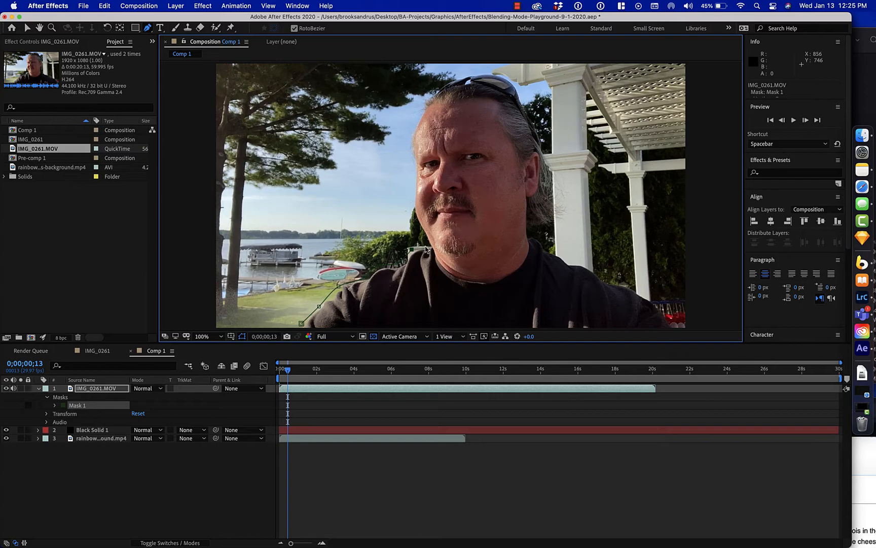
pyautogui.moveTo(411, 199)
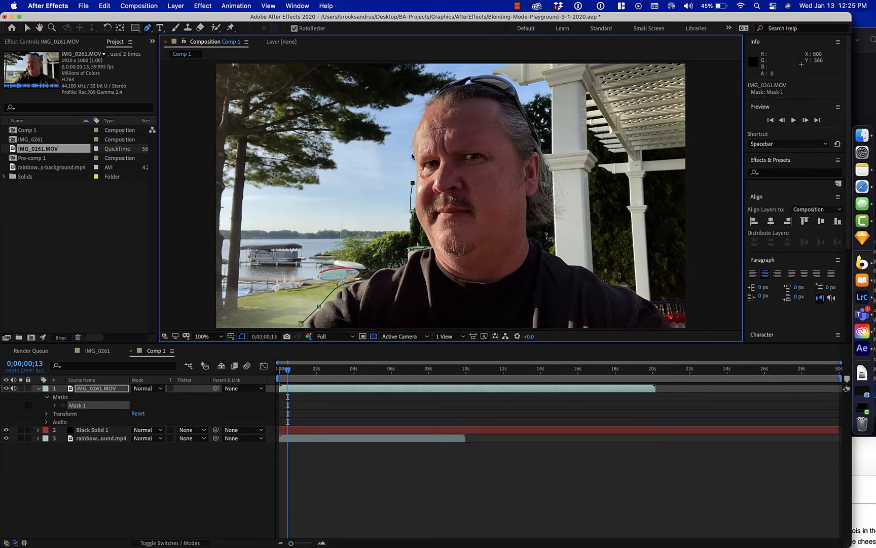
# - Extend Mask 1's path up the side and curve it over the top of the man's head
pyautogui.moveTo(411, 183); pyautogui.dragTo(407, 144)
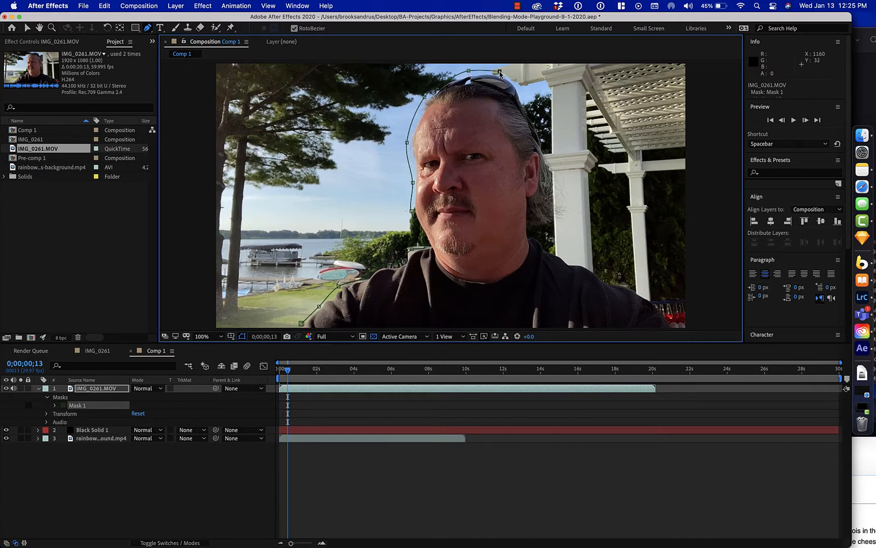
pyautogui.moveTo(500, 73); pyautogui.dragTo(522, 97)
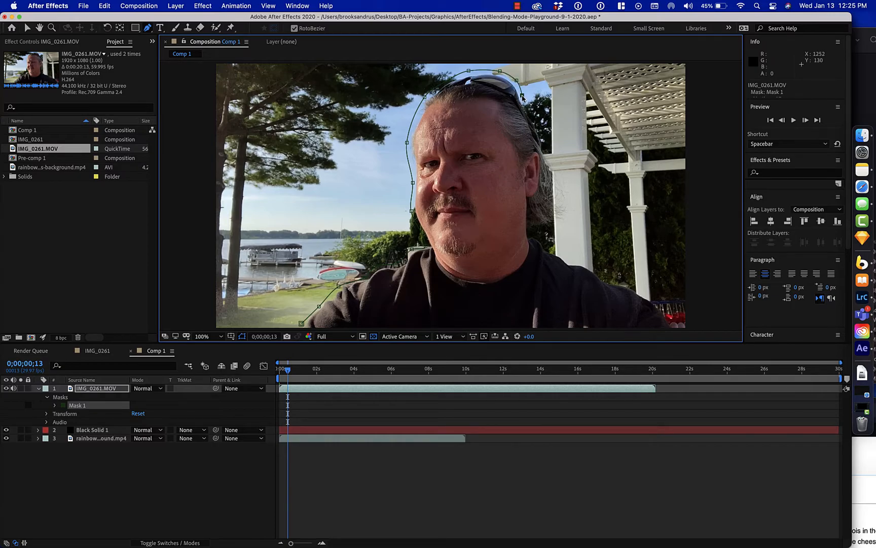
pyautogui.moveTo(542, 134)
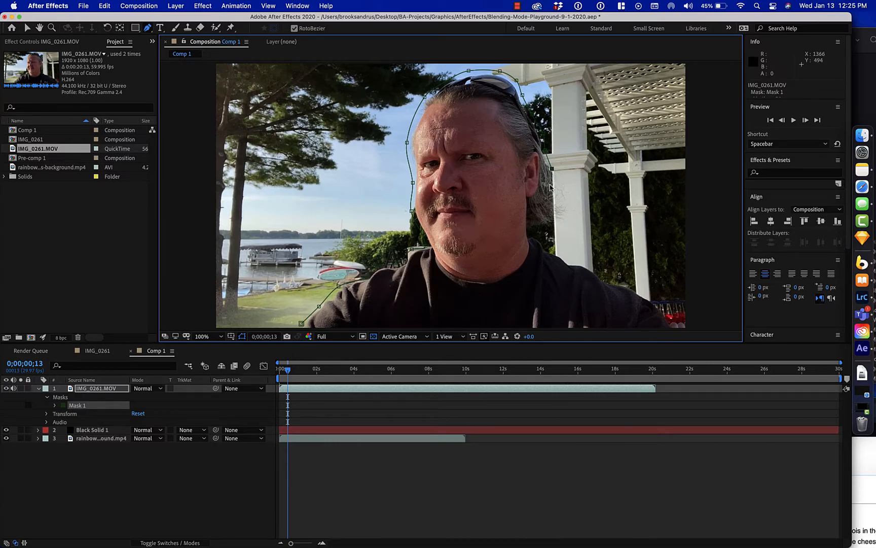
pyautogui.moveTo(554, 230)
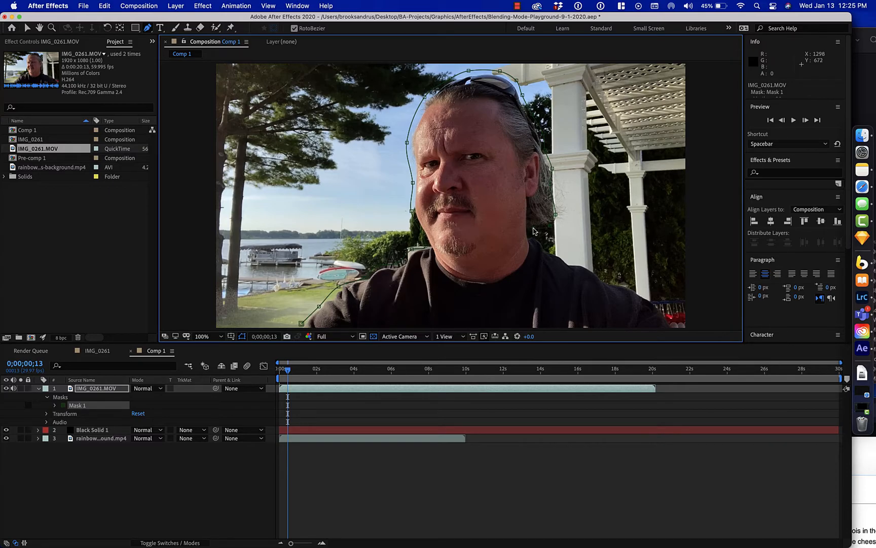
pyautogui.moveTo(547, 250)
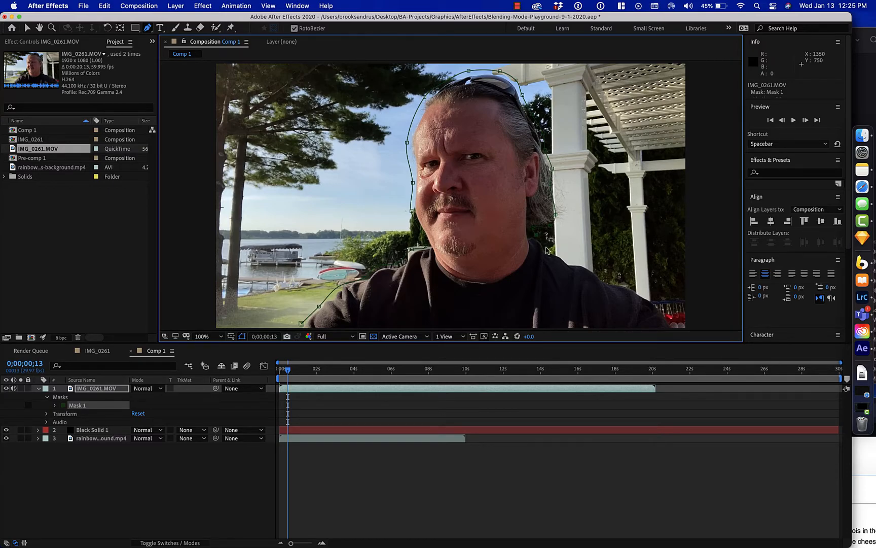
pyautogui.moveTo(563, 258)
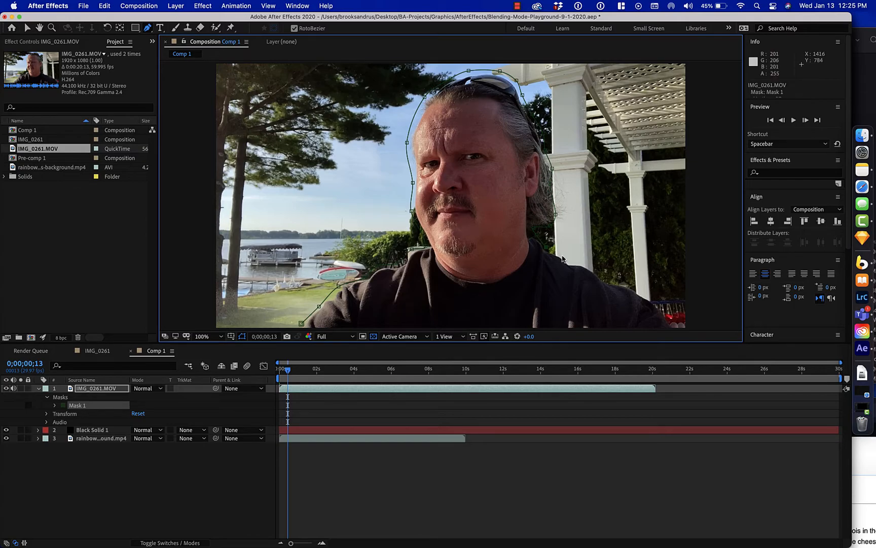
pyautogui.moveTo(573, 262)
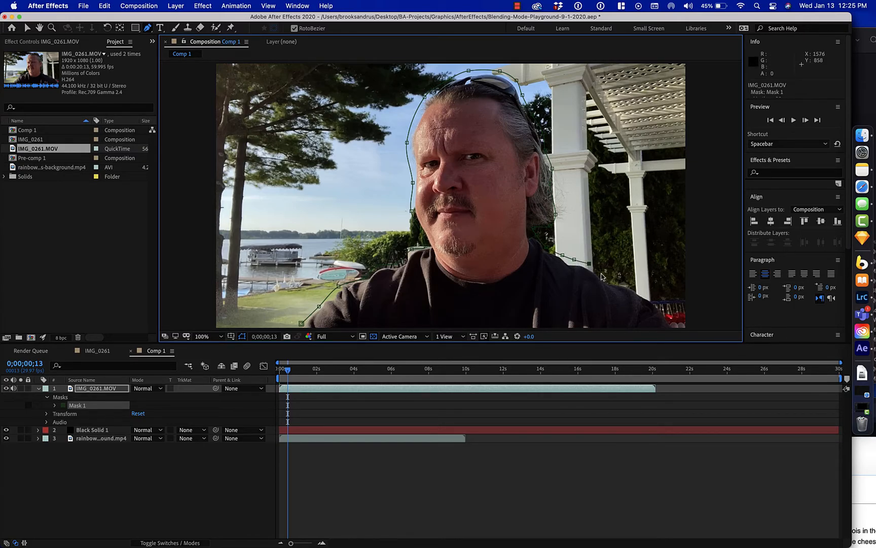
pyautogui.moveTo(610, 279)
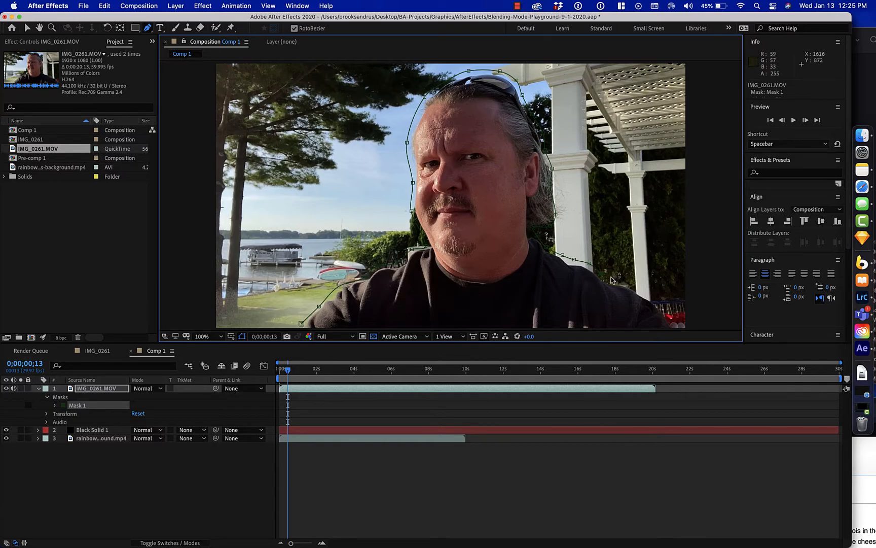
pyautogui.moveTo(633, 291)
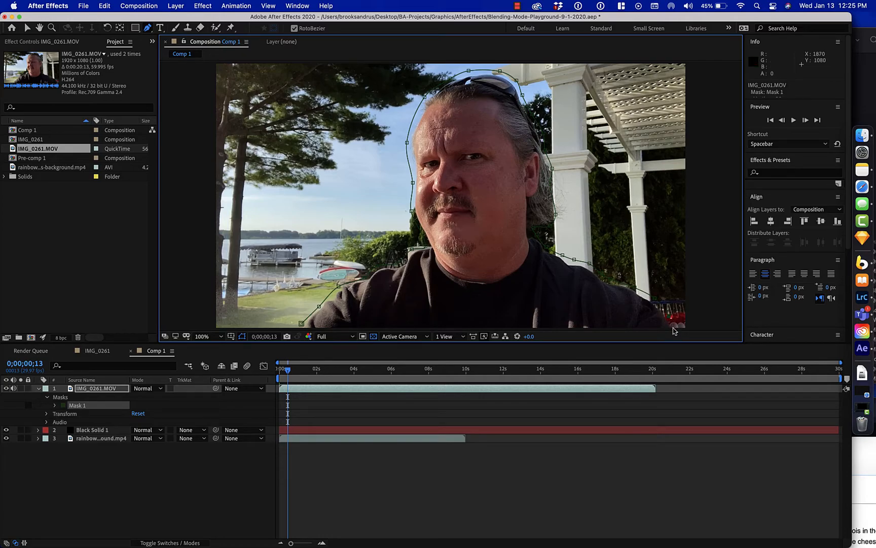
pyautogui.moveTo(615, 337)
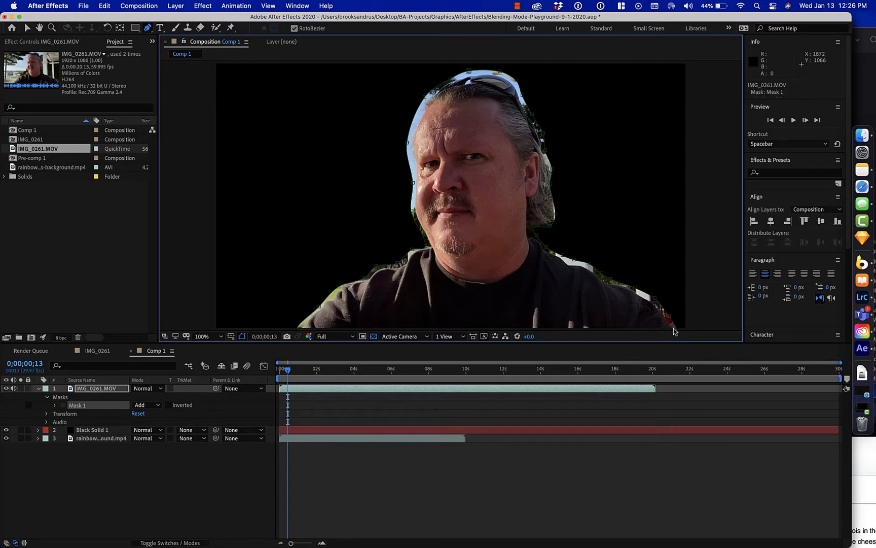
pyautogui.moveTo(669, 318)
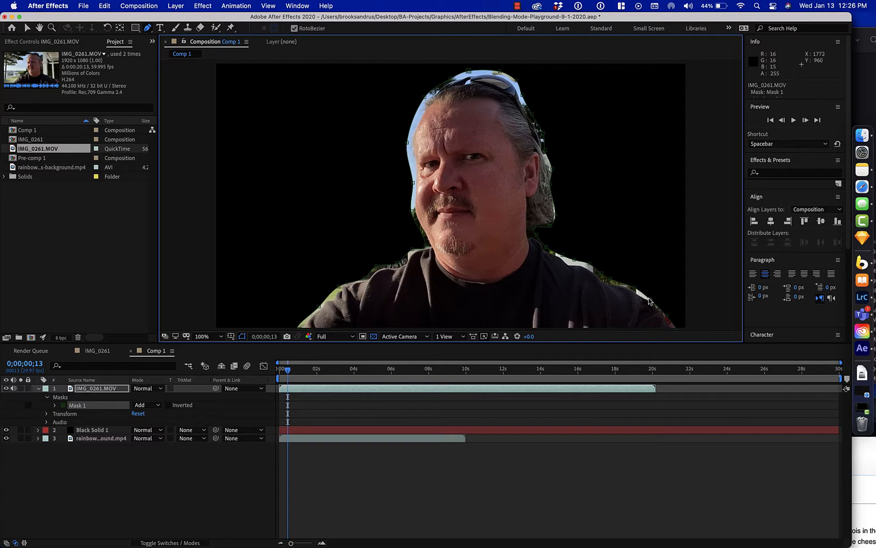
pyautogui.moveTo(637, 296)
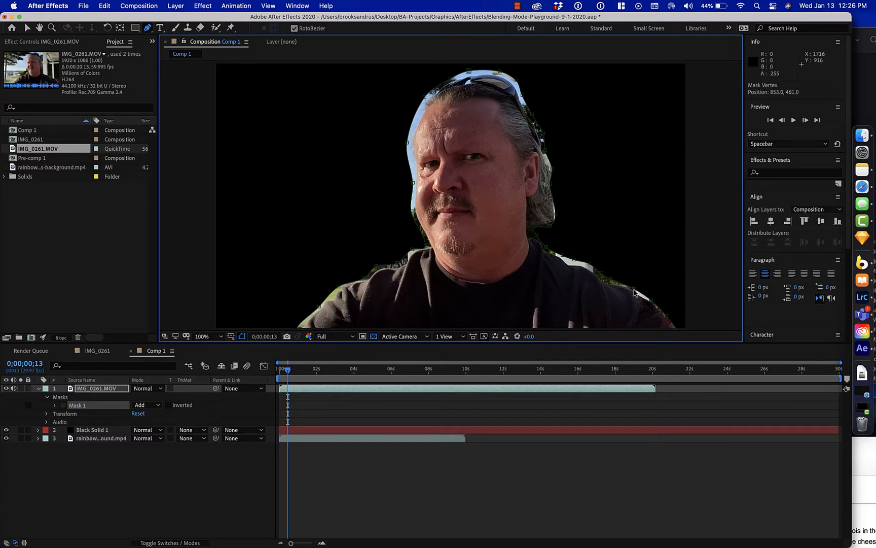
pyautogui.moveTo(608, 284)
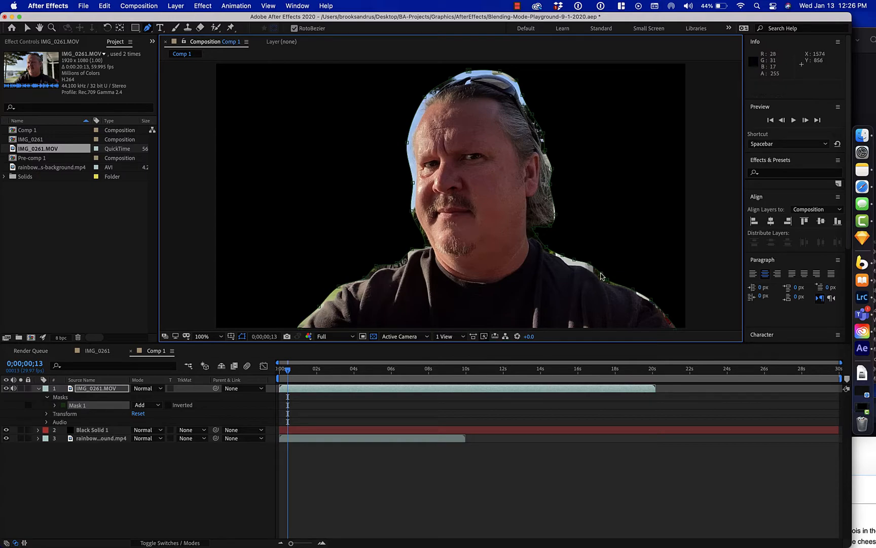
pyautogui.moveTo(596, 275)
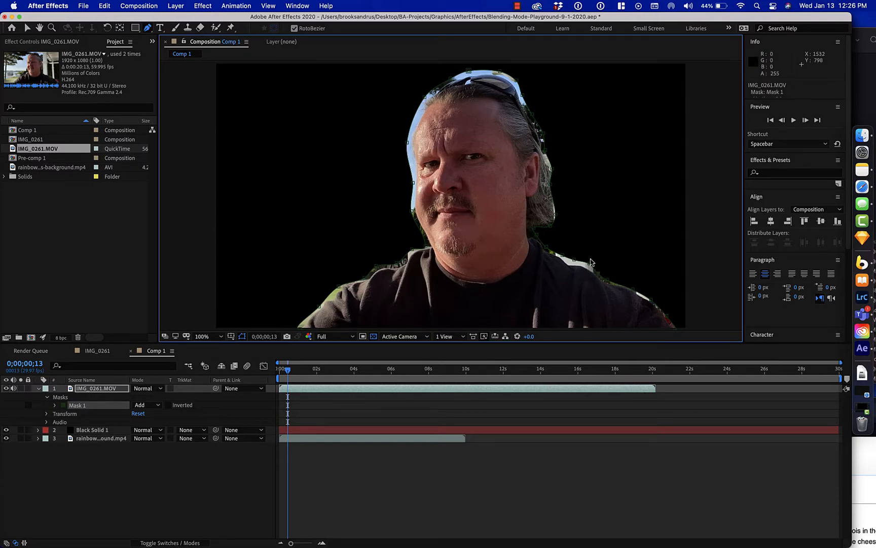
pyautogui.moveTo(593, 274)
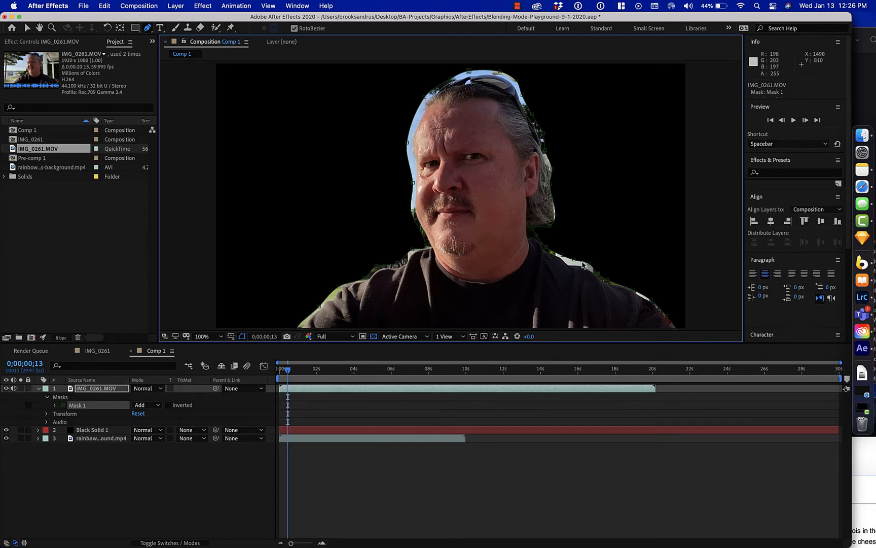
pyautogui.moveTo(396, 266)
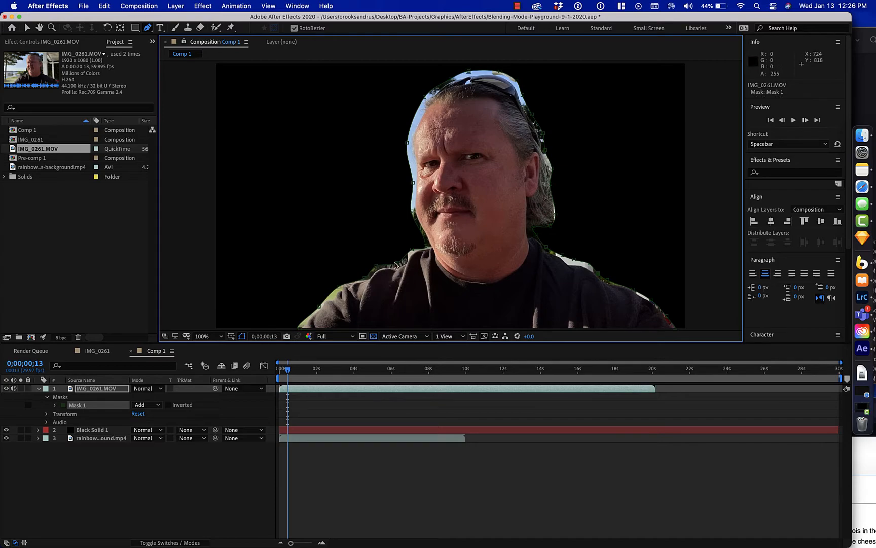
pyautogui.moveTo(391, 268)
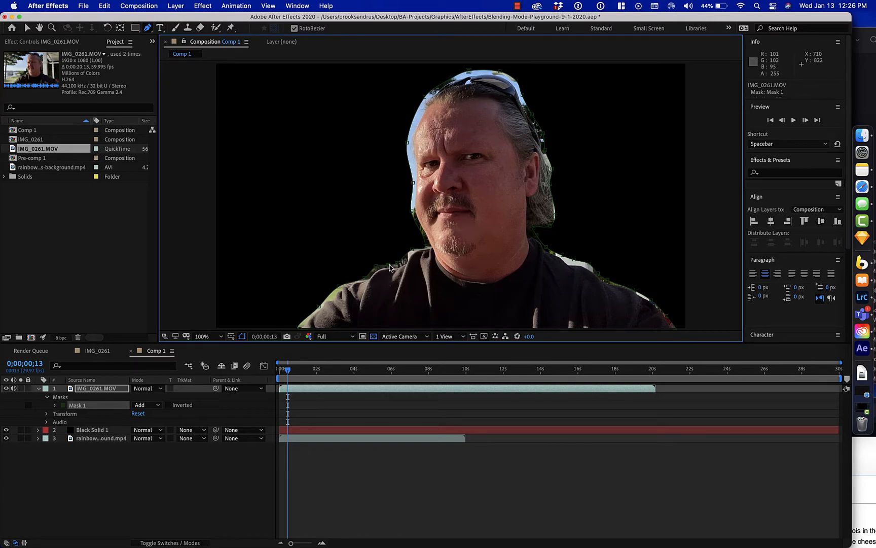
pyautogui.moveTo(390, 267)
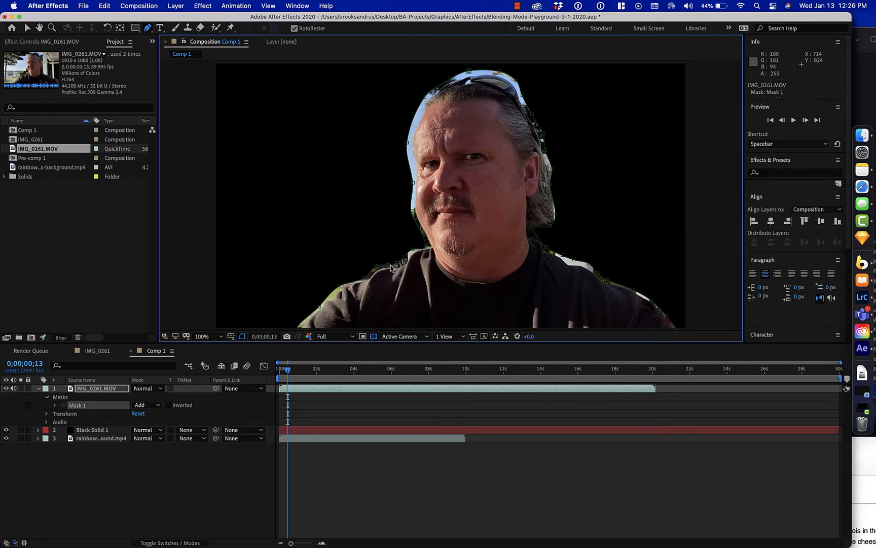
pyautogui.moveTo(411, 289)
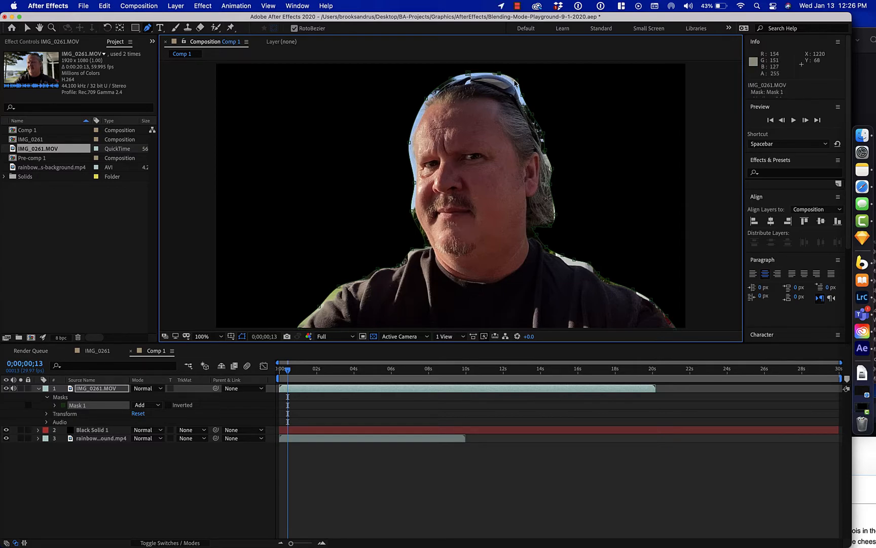
pyautogui.moveTo(547, 144)
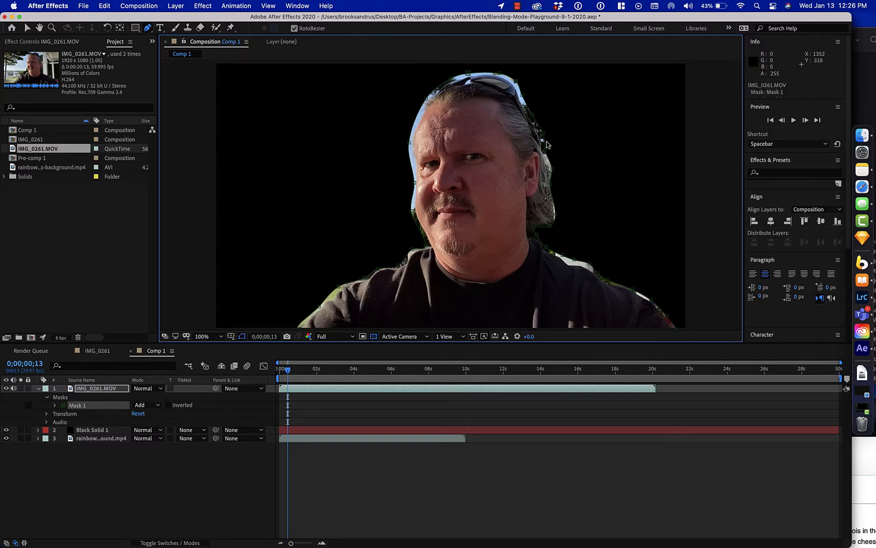
pyautogui.moveTo(588, 268)
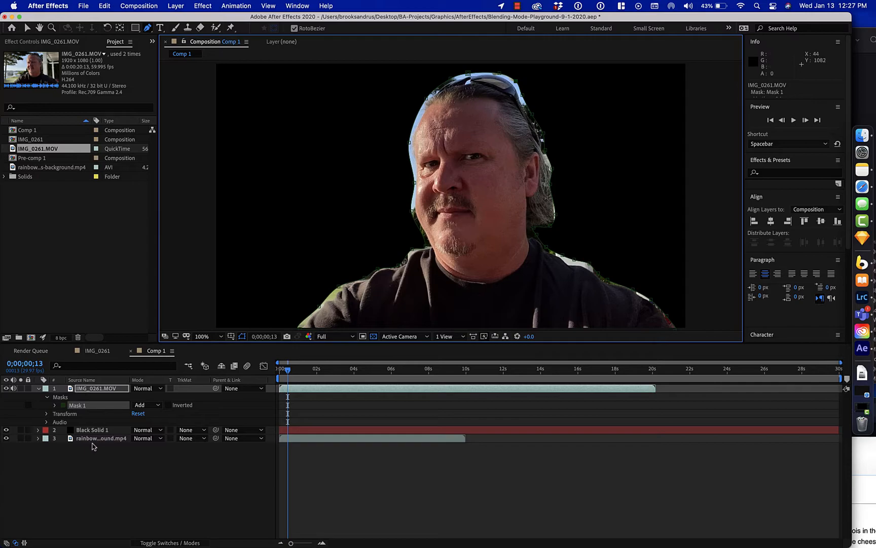
# - Reveal Mask 1's properties and set Mask Feather to about 77 pixels
pyautogui.click(55, 405)
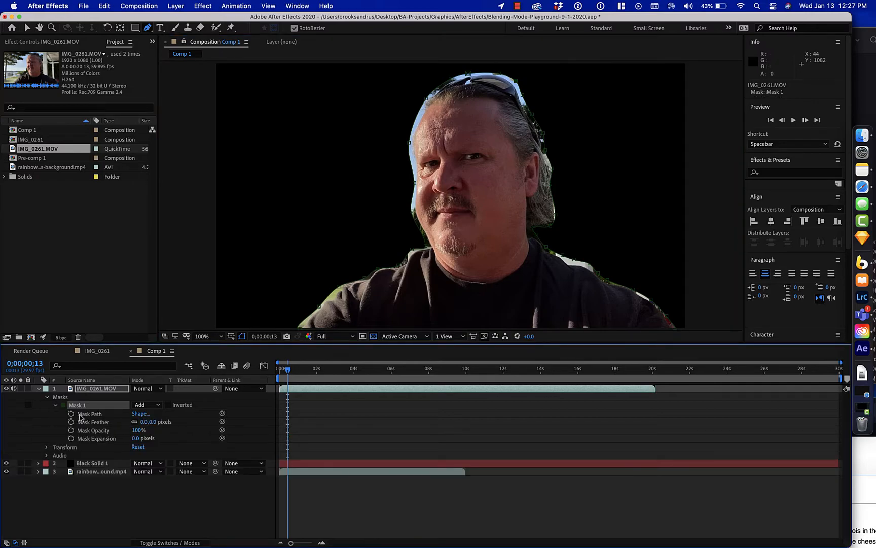
pyautogui.moveTo(119, 424)
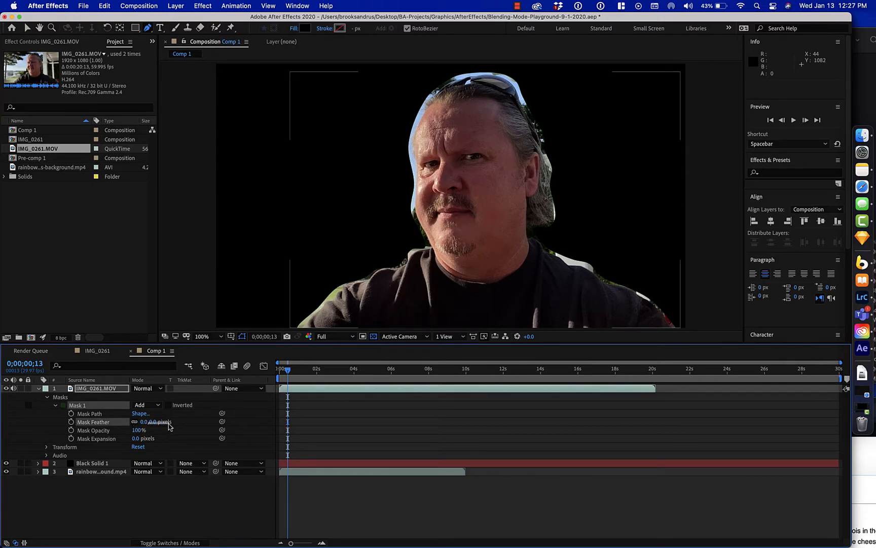
pyautogui.moveTo(151, 421); pyautogui.dragTo(177, 421)
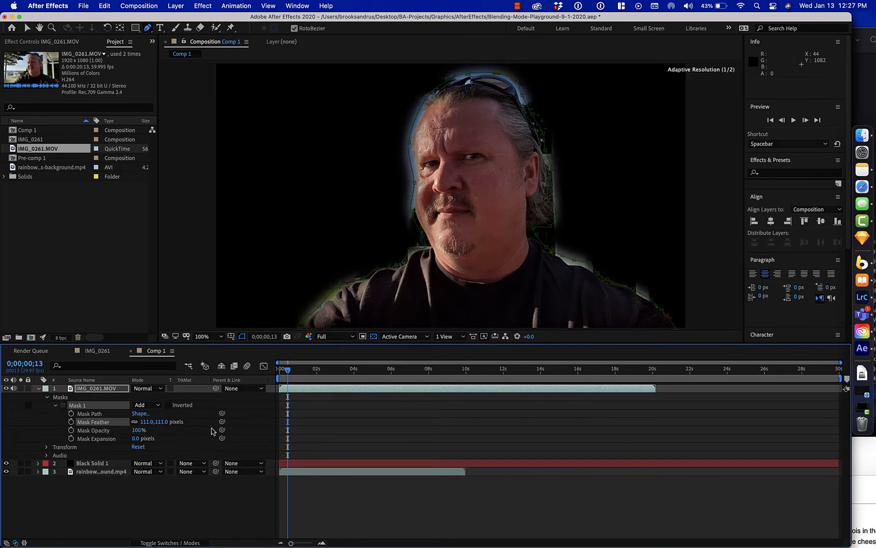
pyautogui.moveTo(162, 421); pyautogui.dragTo(139, 420)
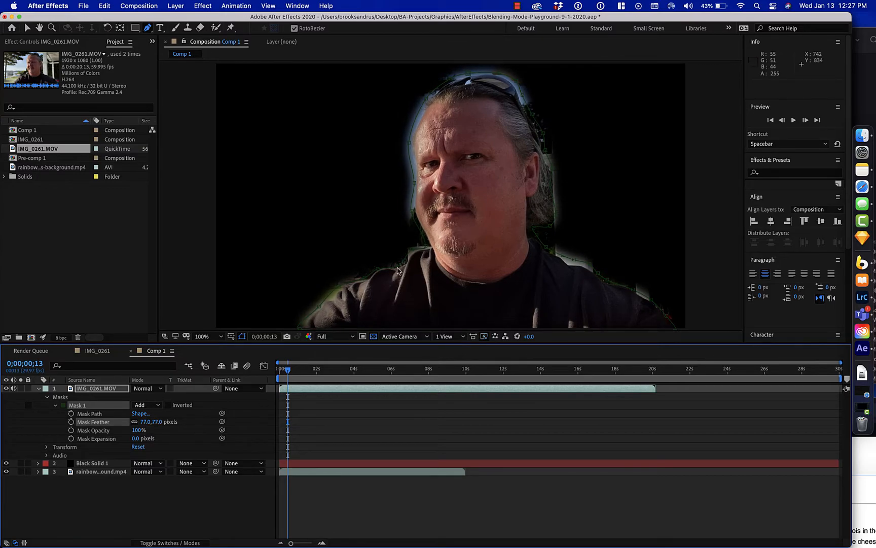
pyautogui.moveTo(529, 99)
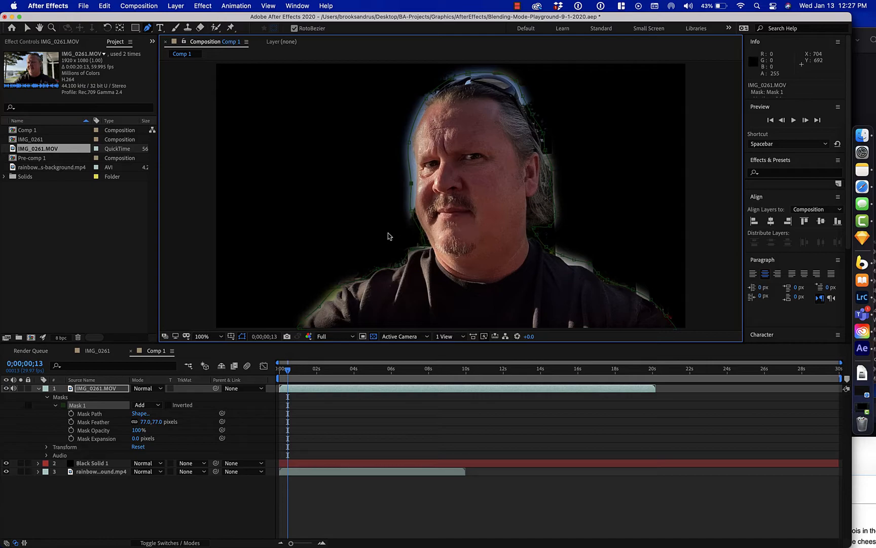
pyautogui.moveTo(414, 192)
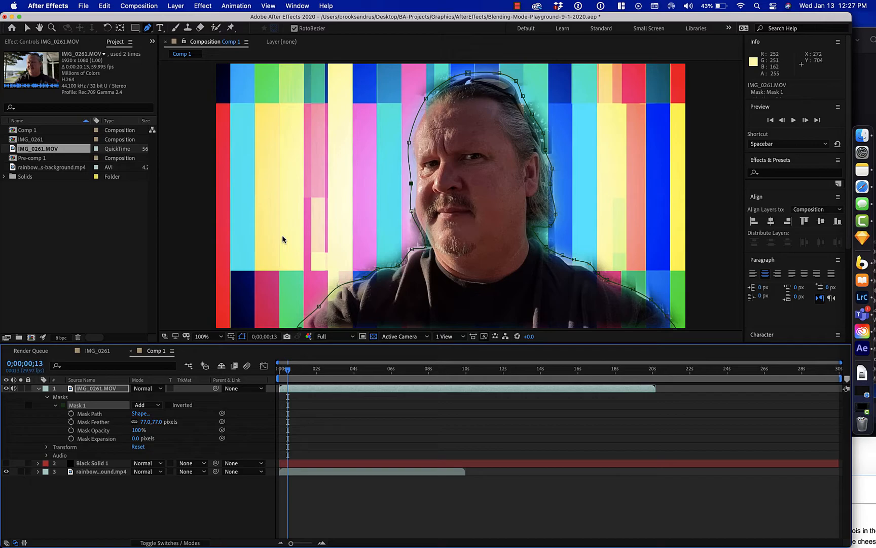
pyautogui.moveTo(424, 101)
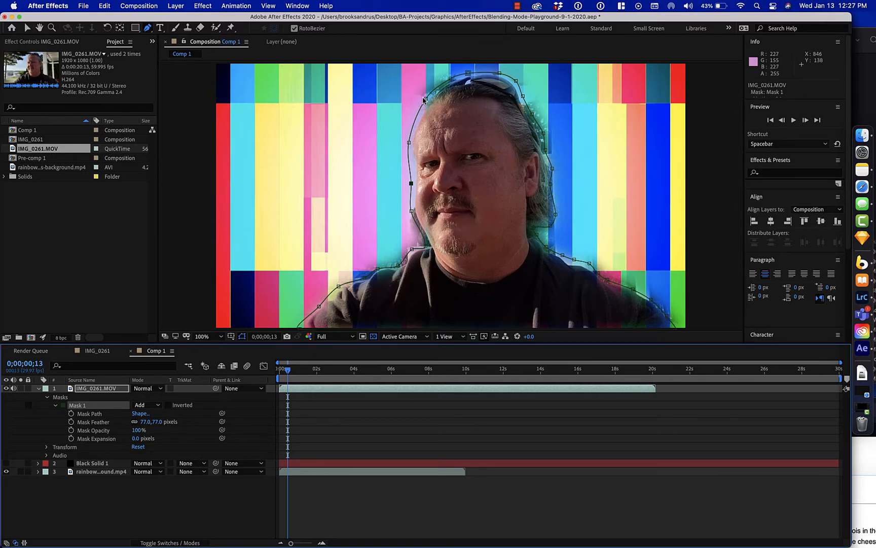
# - Hide Black Solid 1 so the feathered cutout sits over the rainbow bars
pyautogui.moveTo(426, 100); pyautogui.dragTo(426, 102)
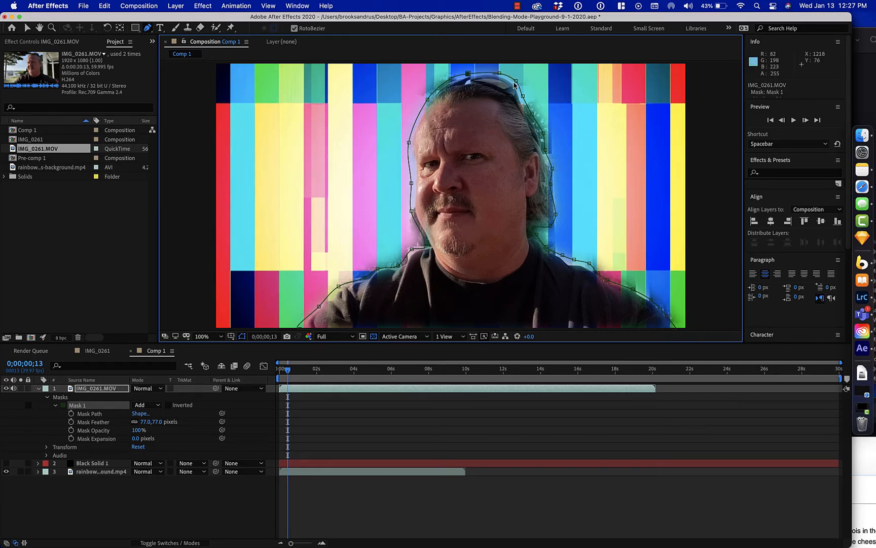
pyautogui.moveTo(131, 395)
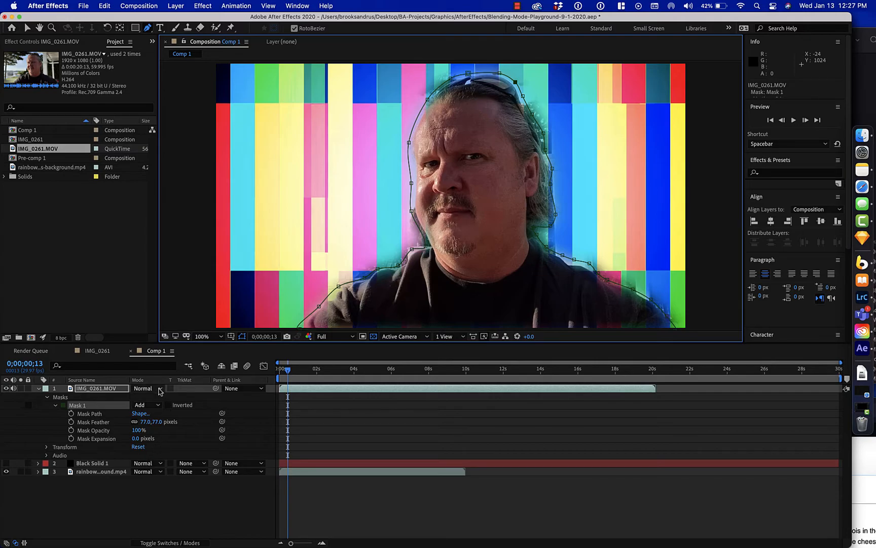
# - Preview the person layer in Multiply, Stencil Alpha and Difference blend modes
pyautogui.click(146, 388)
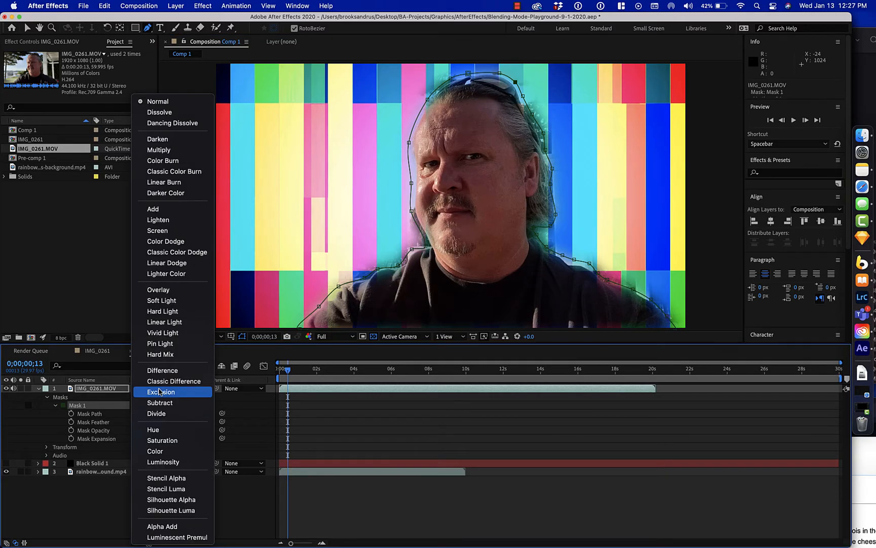
pyautogui.moveTo(162, 149)
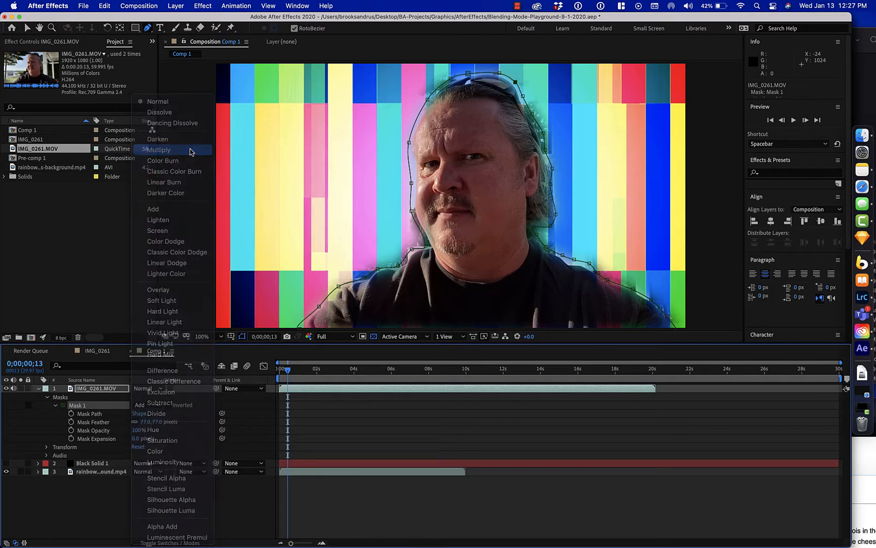
pyautogui.click(161, 149)
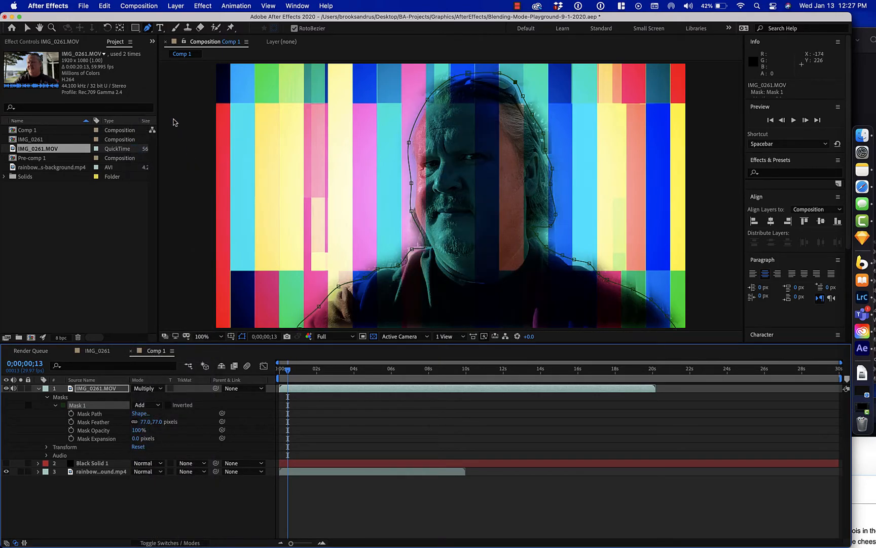
pyautogui.moveTo(169, 375)
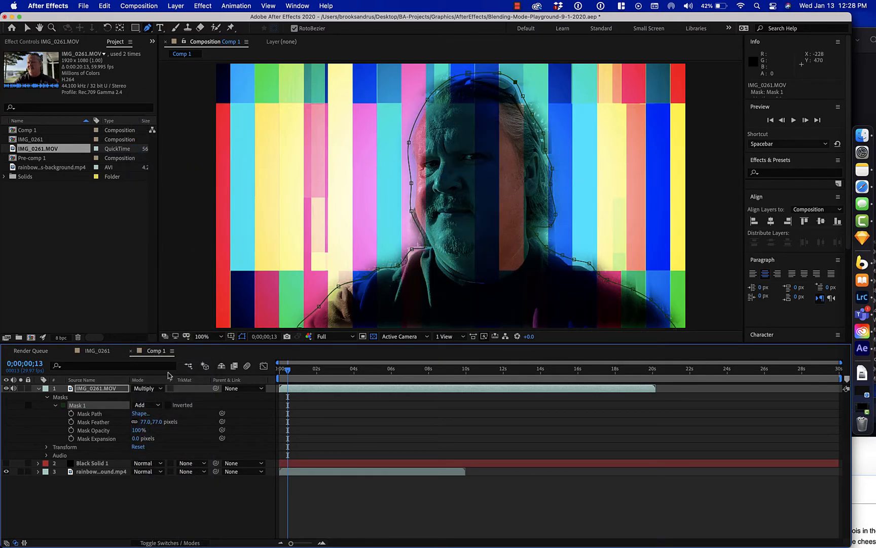
pyautogui.click(144, 388)
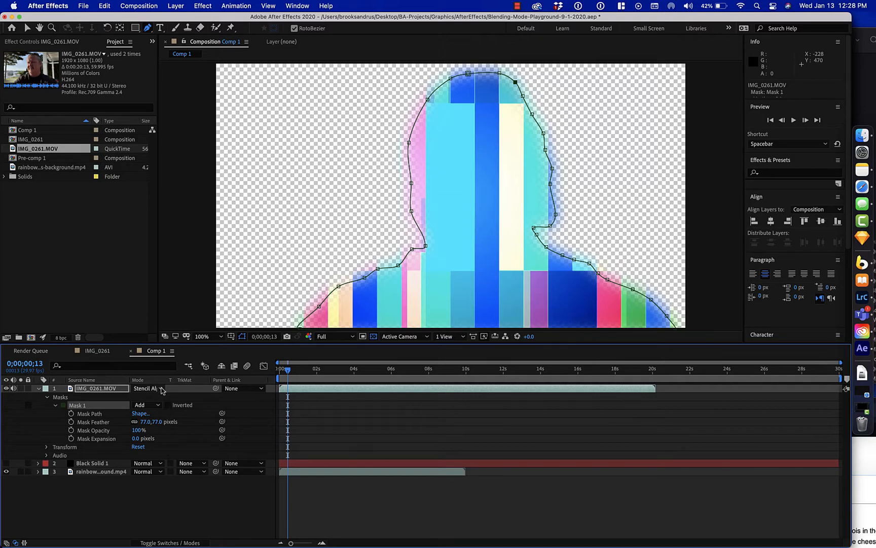
pyautogui.click(146, 388)
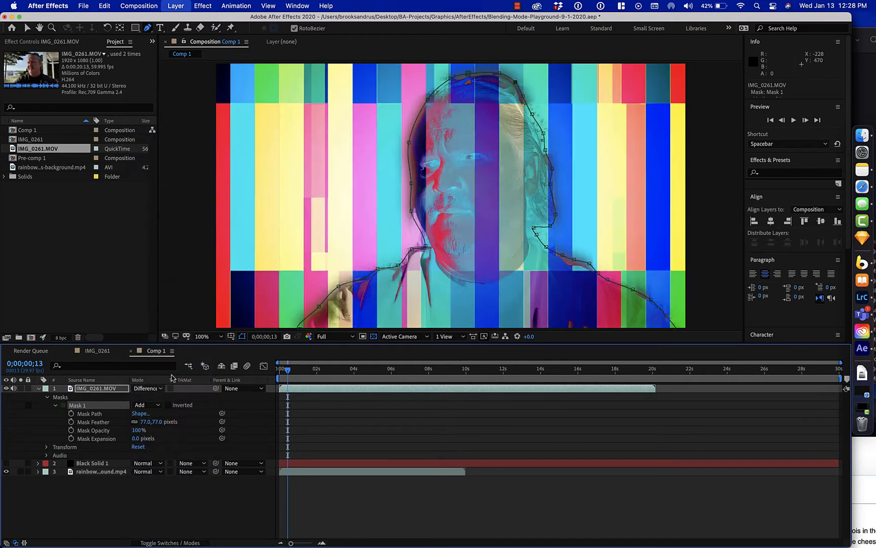
# - Set the person layer to Screen mode, then reopen the Mode list to return toward Normal
pyautogui.click(146, 388)
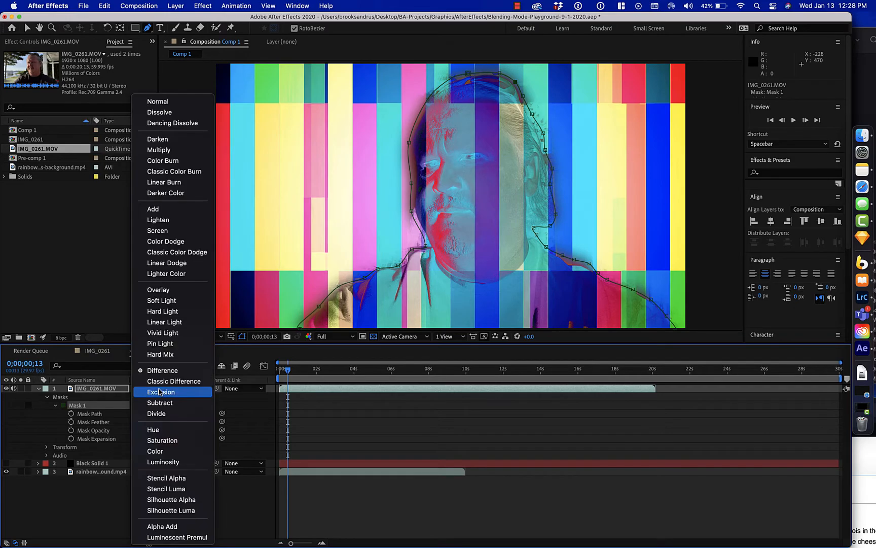
pyautogui.moveTo(158, 232)
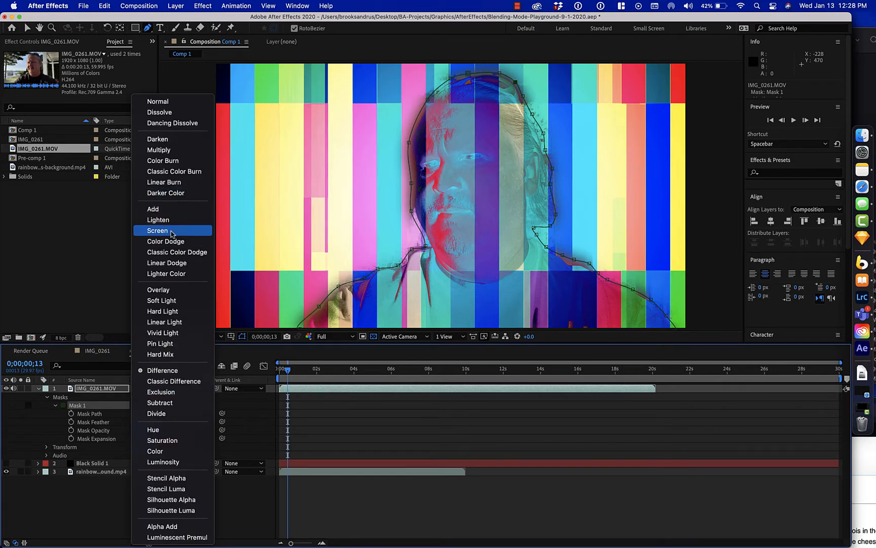
pyautogui.click(158, 231)
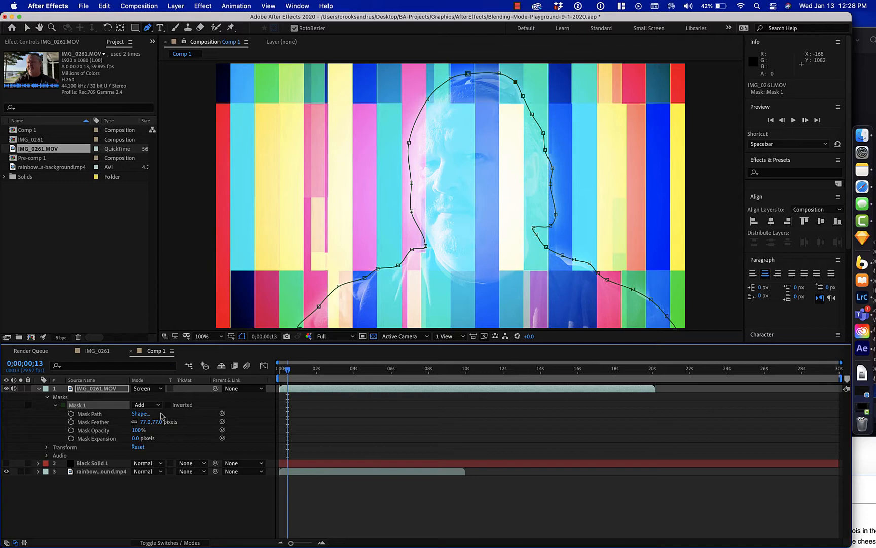
pyautogui.click(146, 388)
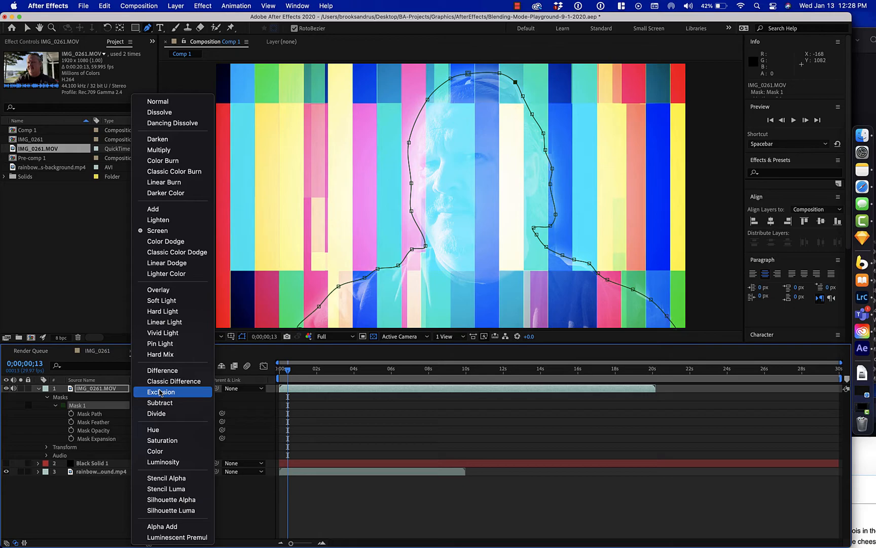
pyautogui.moveTo(160, 354)
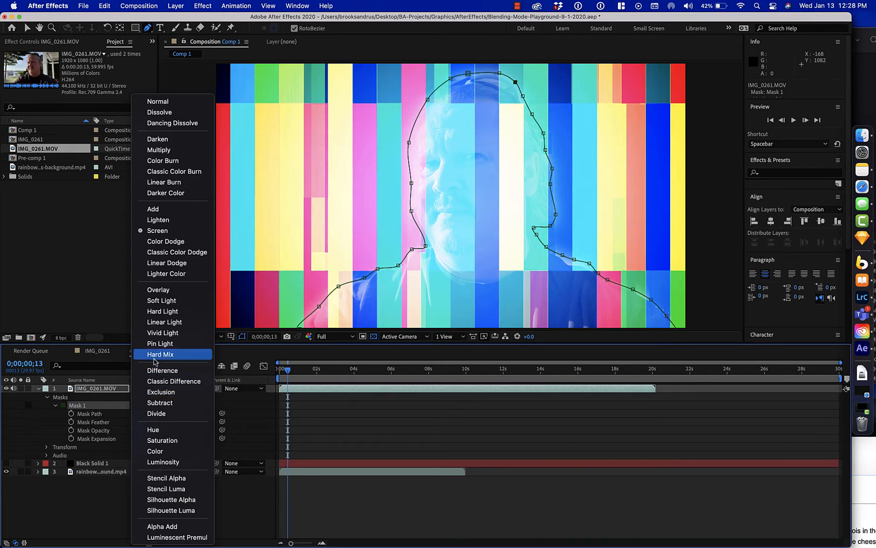
pyautogui.moveTo(173, 113)
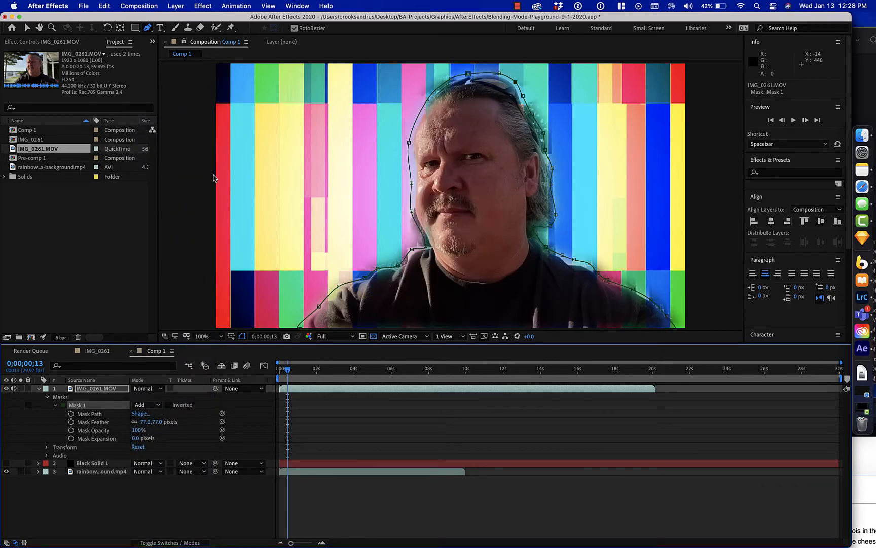
pyautogui.moveTo(307, 113)
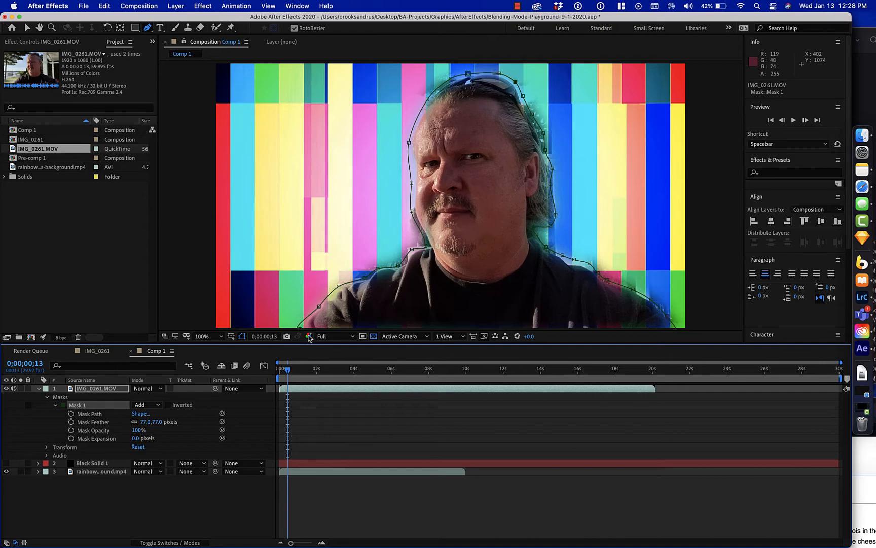
pyautogui.moveTo(333, 323)
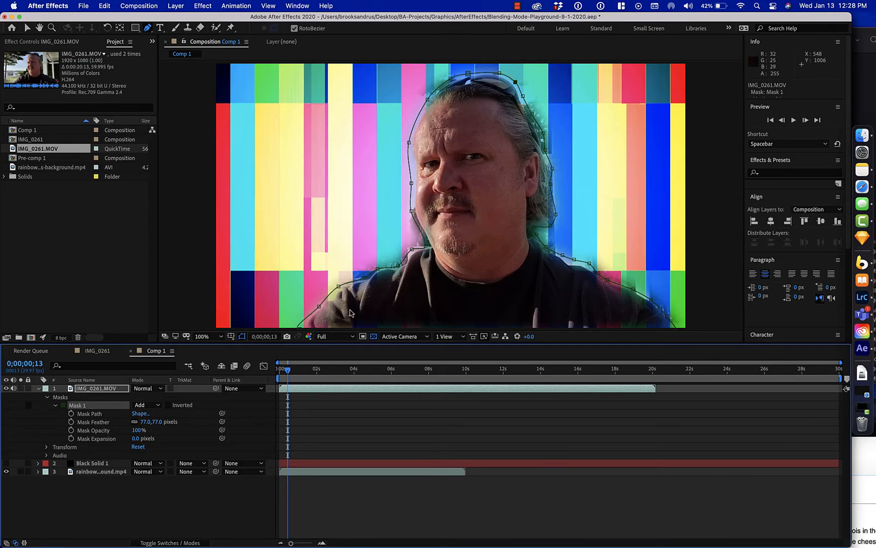
pyautogui.moveTo(388, 292)
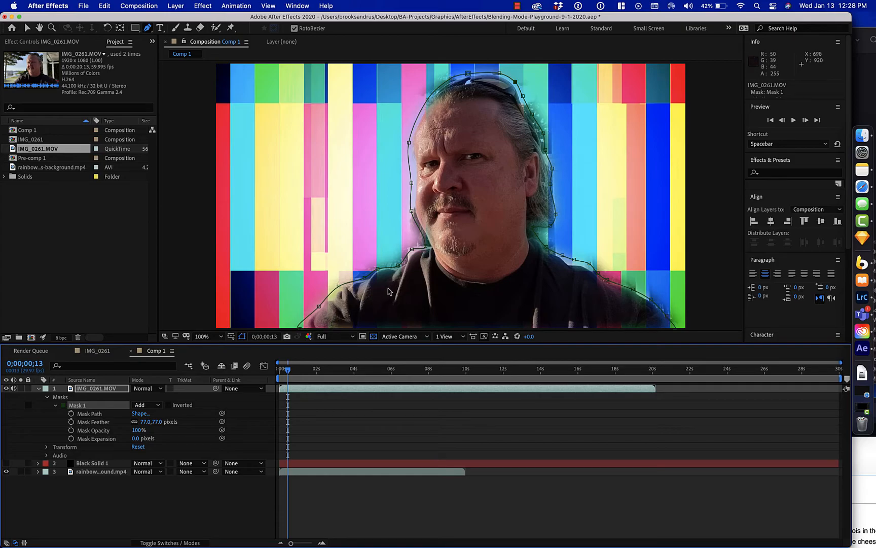
pyautogui.moveTo(433, 180)
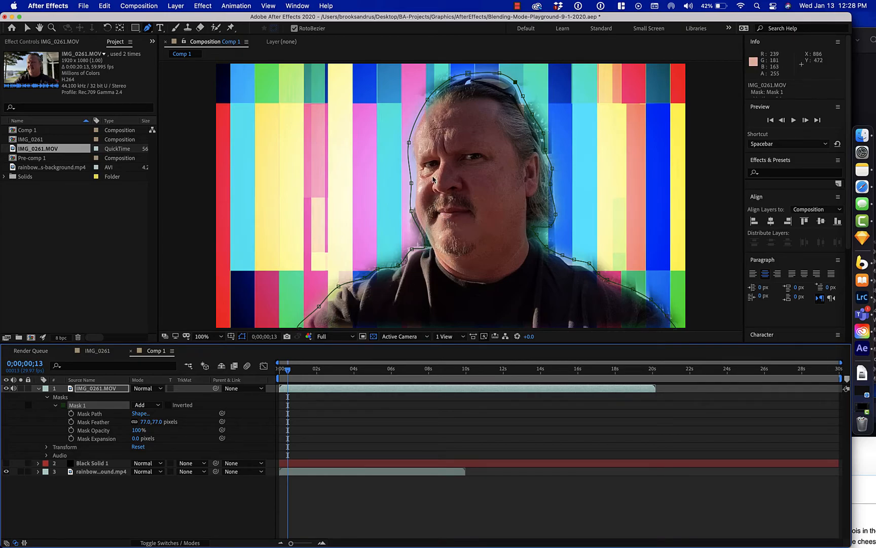
pyautogui.moveTo(522, 145)
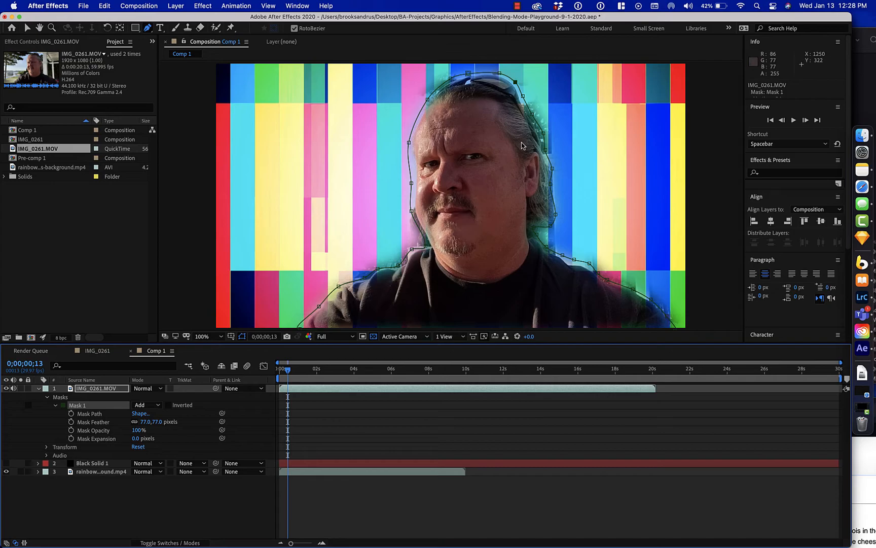
pyautogui.moveTo(633, 324)
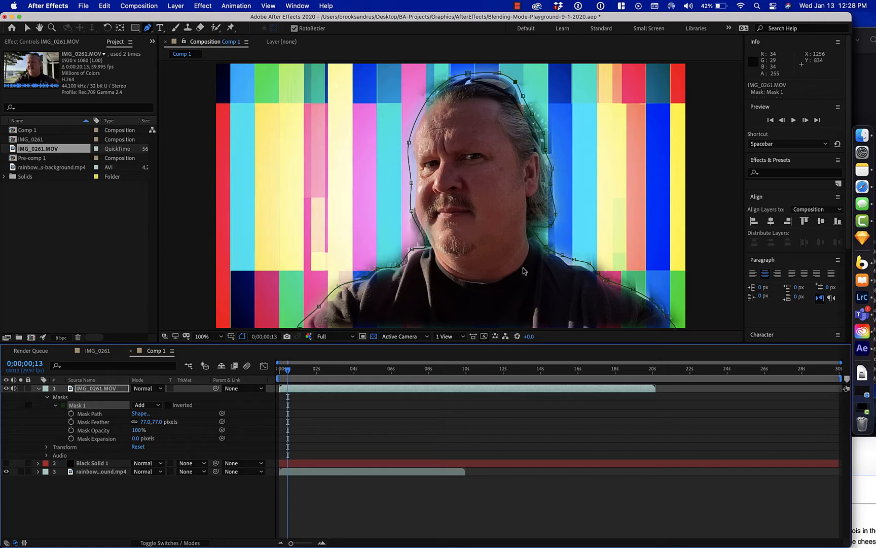
pyautogui.moveTo(559, 212)
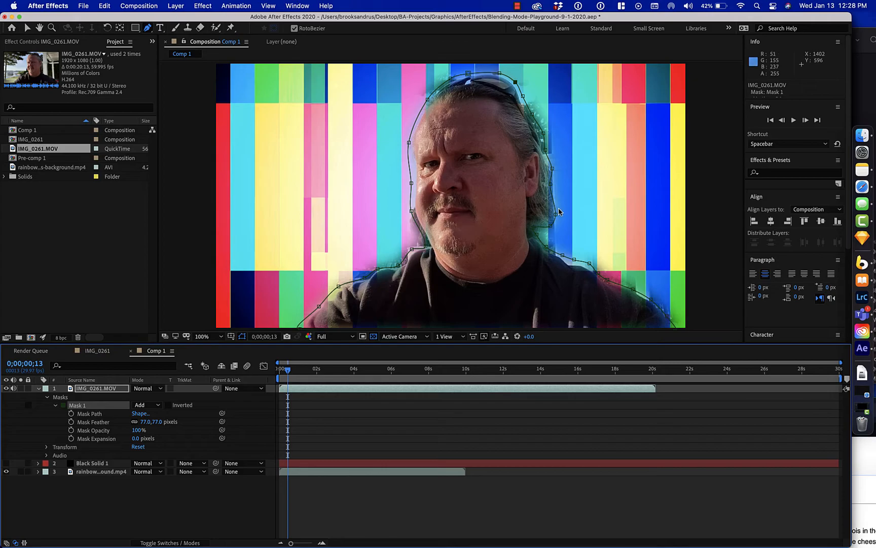
pyautogui.moveTo(411, 107)
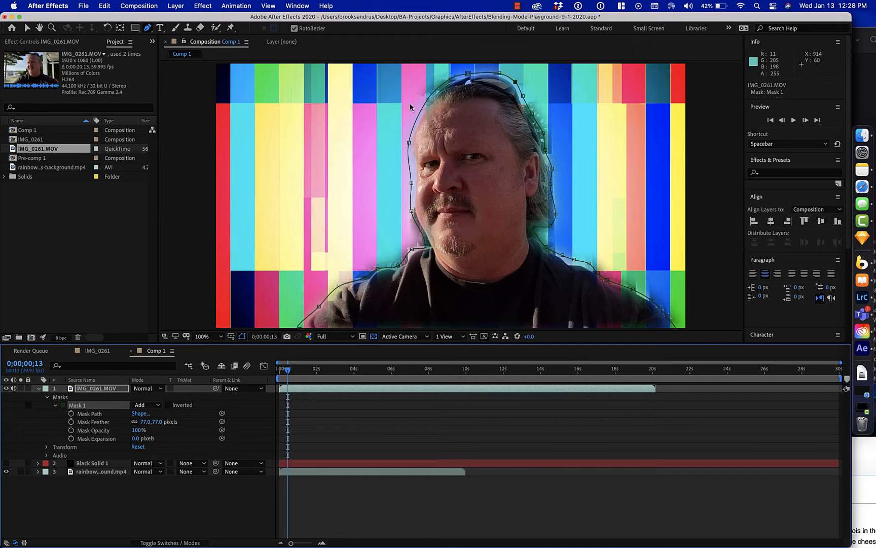
pyautogui.moveTo(555, 226)
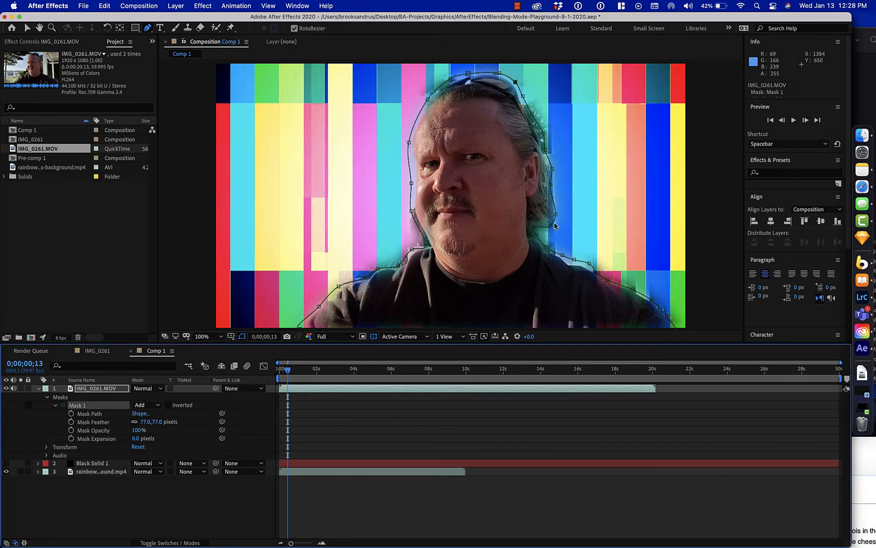
pyautogui.moveTo(558, 237)
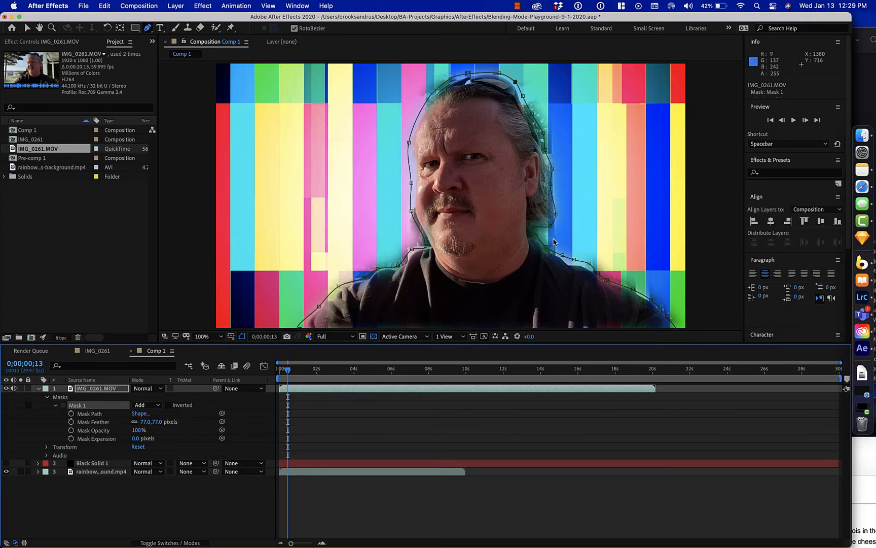
pyautogui.moveTo(551, 241)
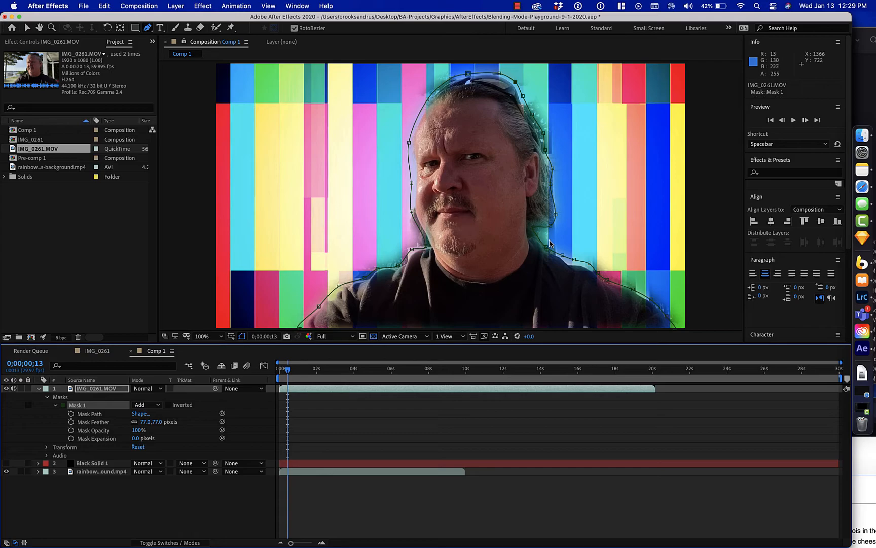
pyautogui.moveTo(524, 240)
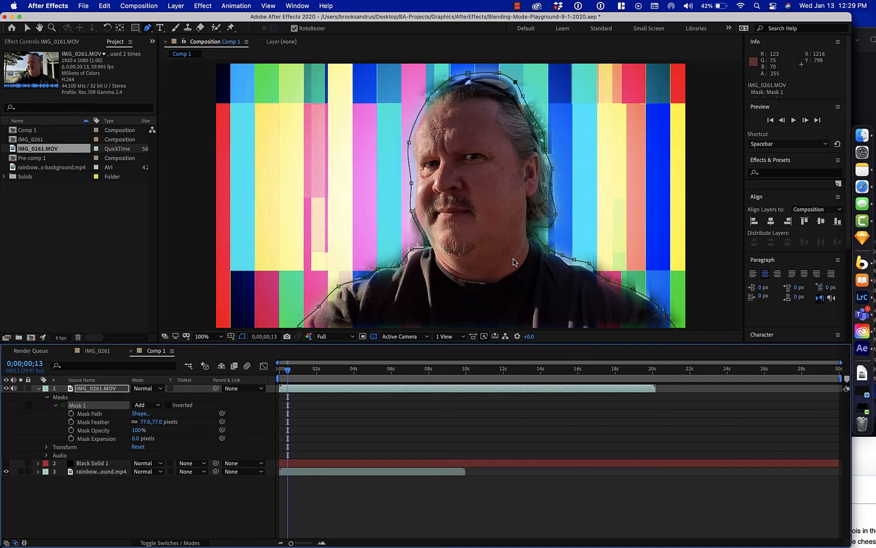
pyautogui.moveTo(513, 258)
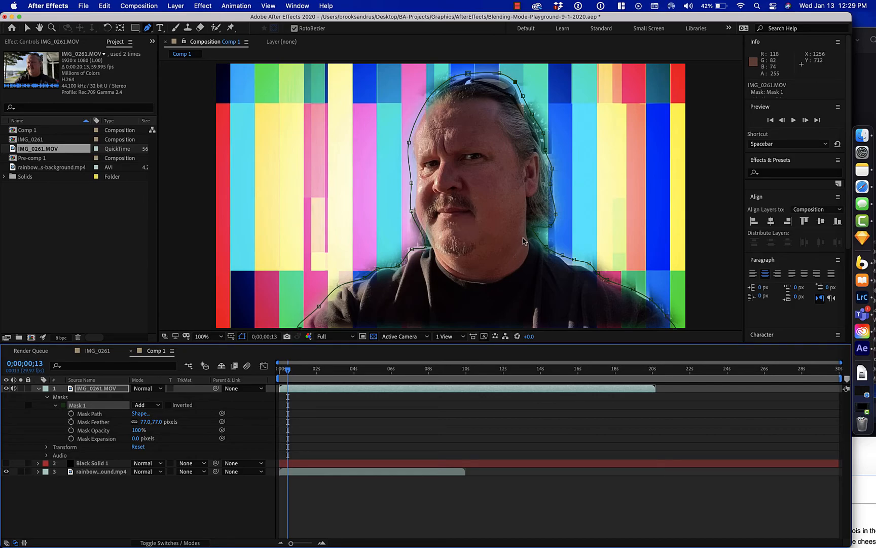
pyautogui.moveTo(485, 289)
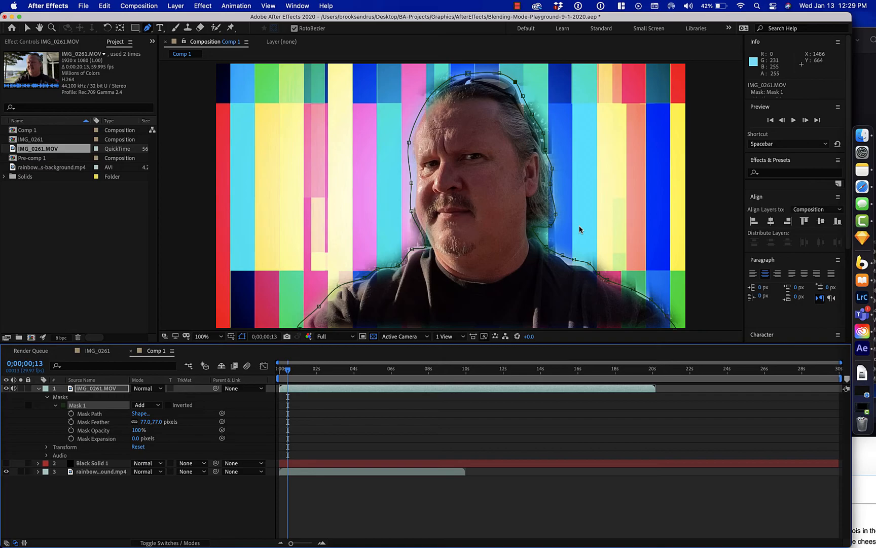
pyautogui.moveTo(556, 237)
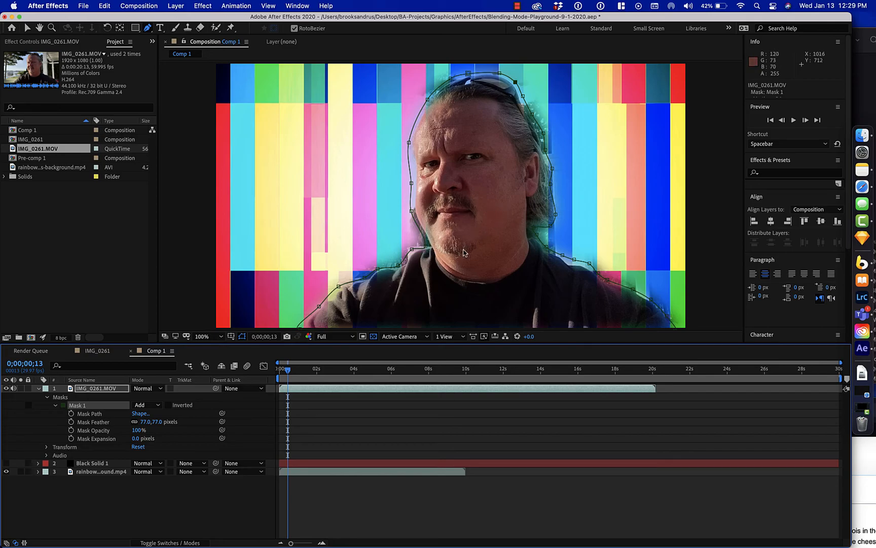
pyautogui.moveTo(411, 271)
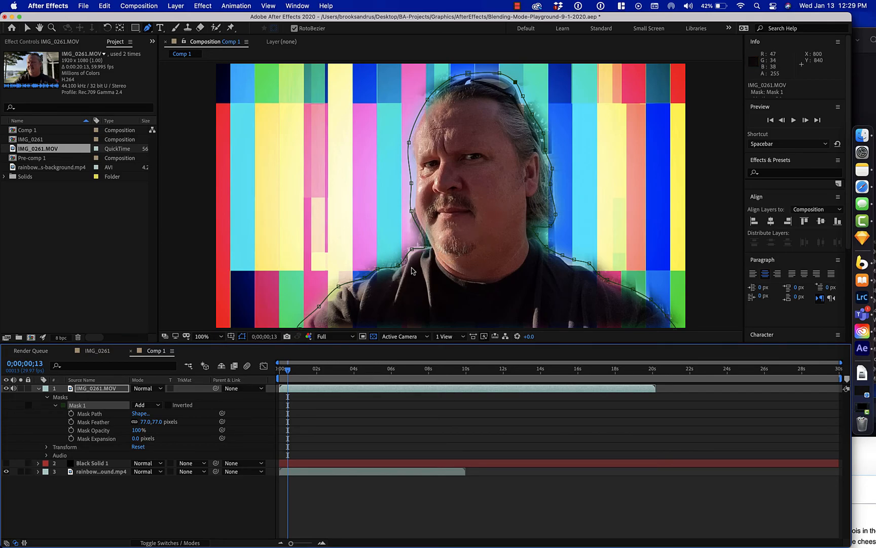
pyautogui.moveTo(551, 167)
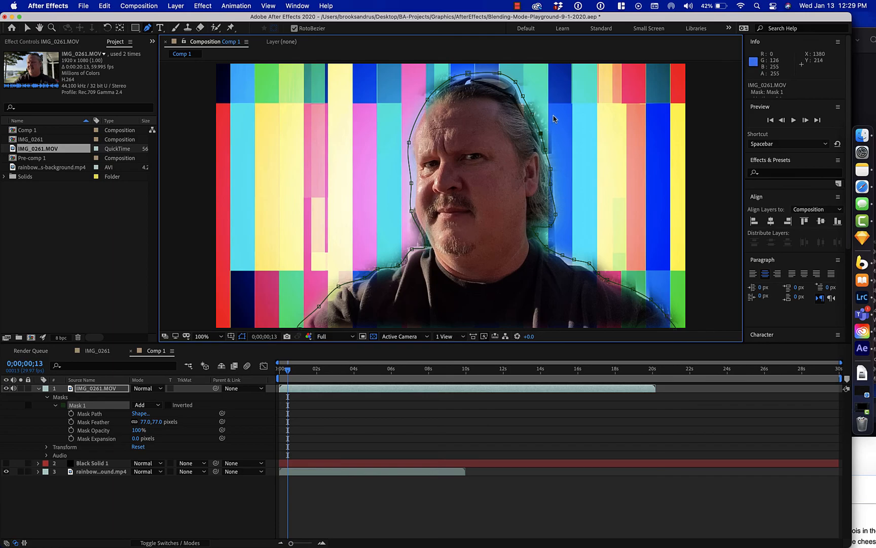
pyautogui.moveTo(294, 244)
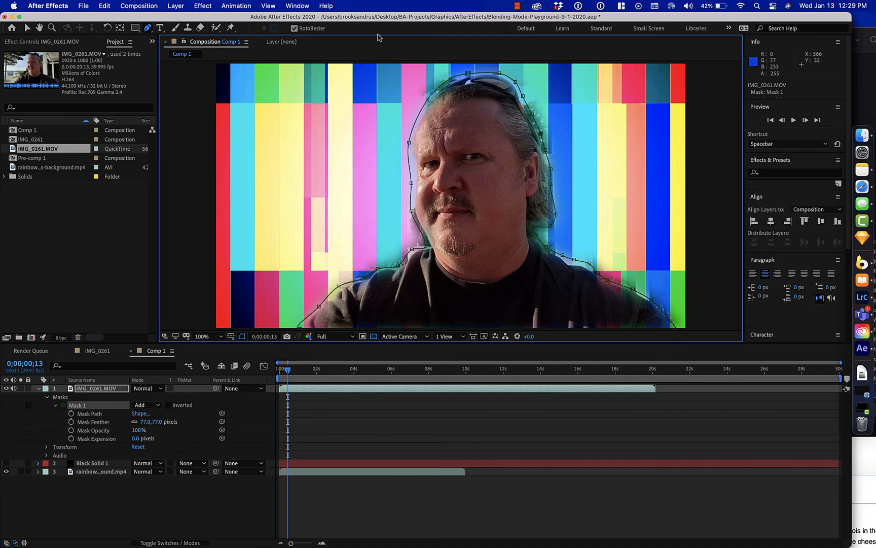
pyautogui.moveTo(362, 155)
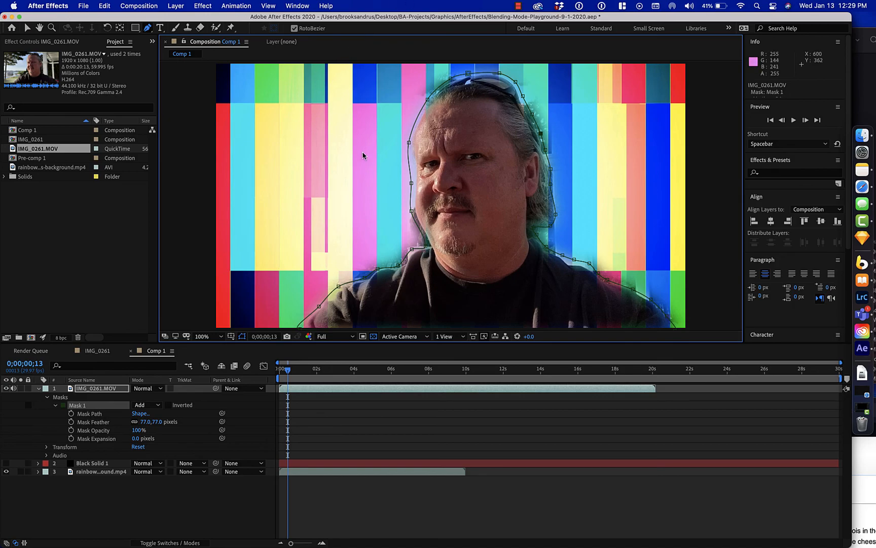